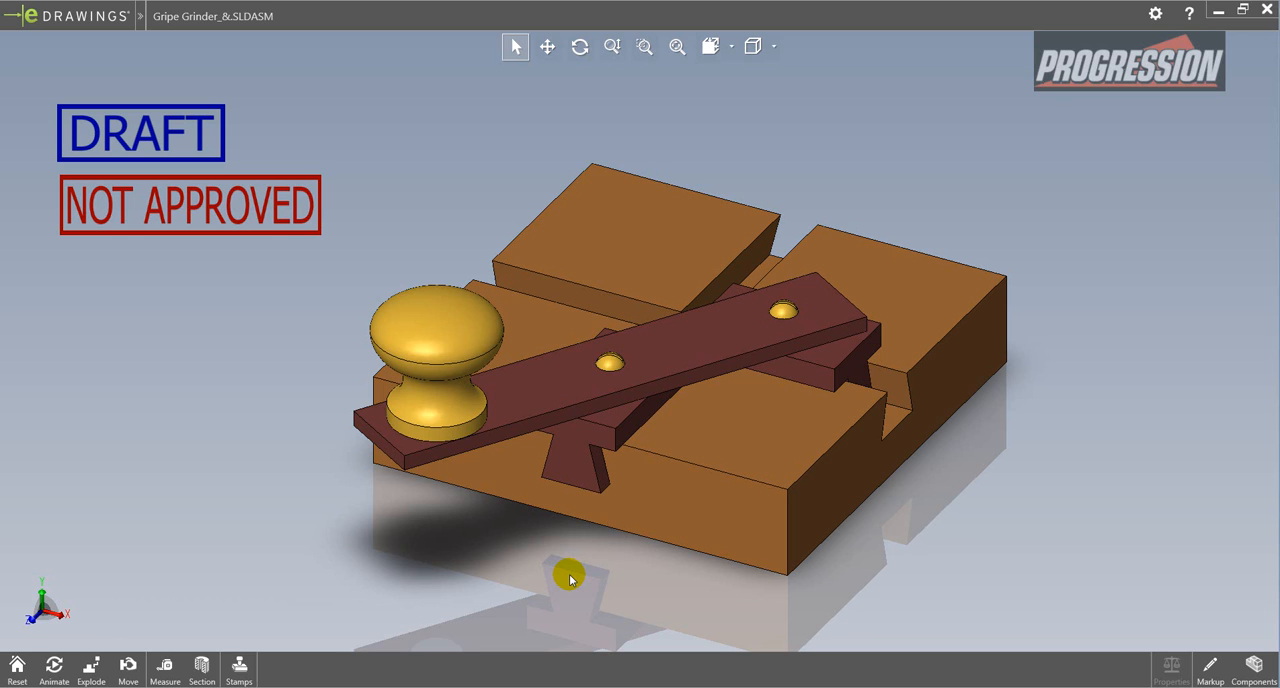
mouse_move(556, 580)
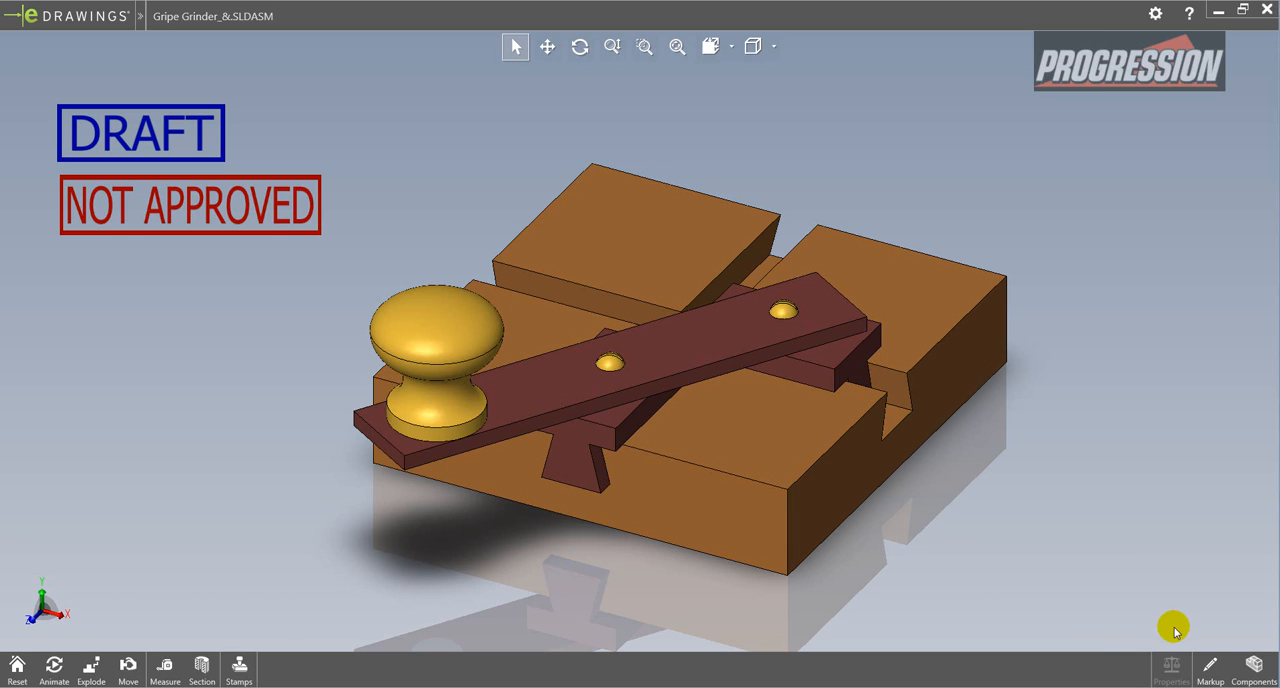
mouse_move(1204, 668)
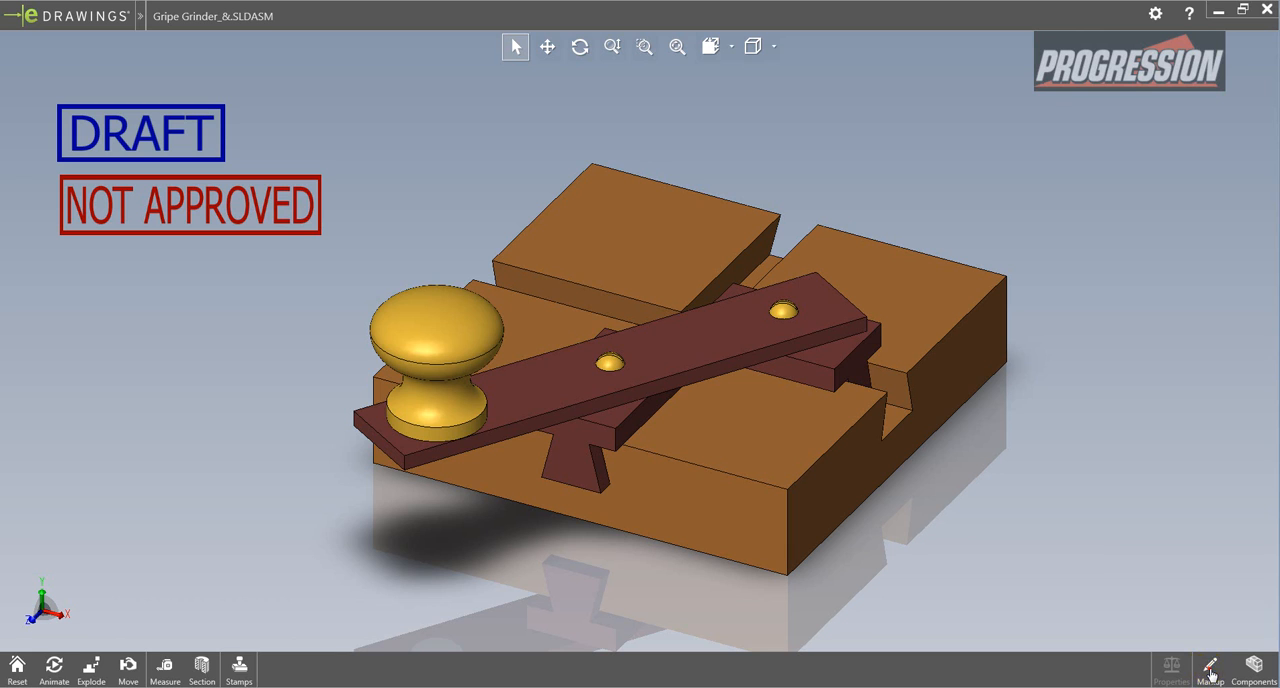
Step: Open the Markup panel so a new comment group, Comment1, can be started
left_click(1210, 668)
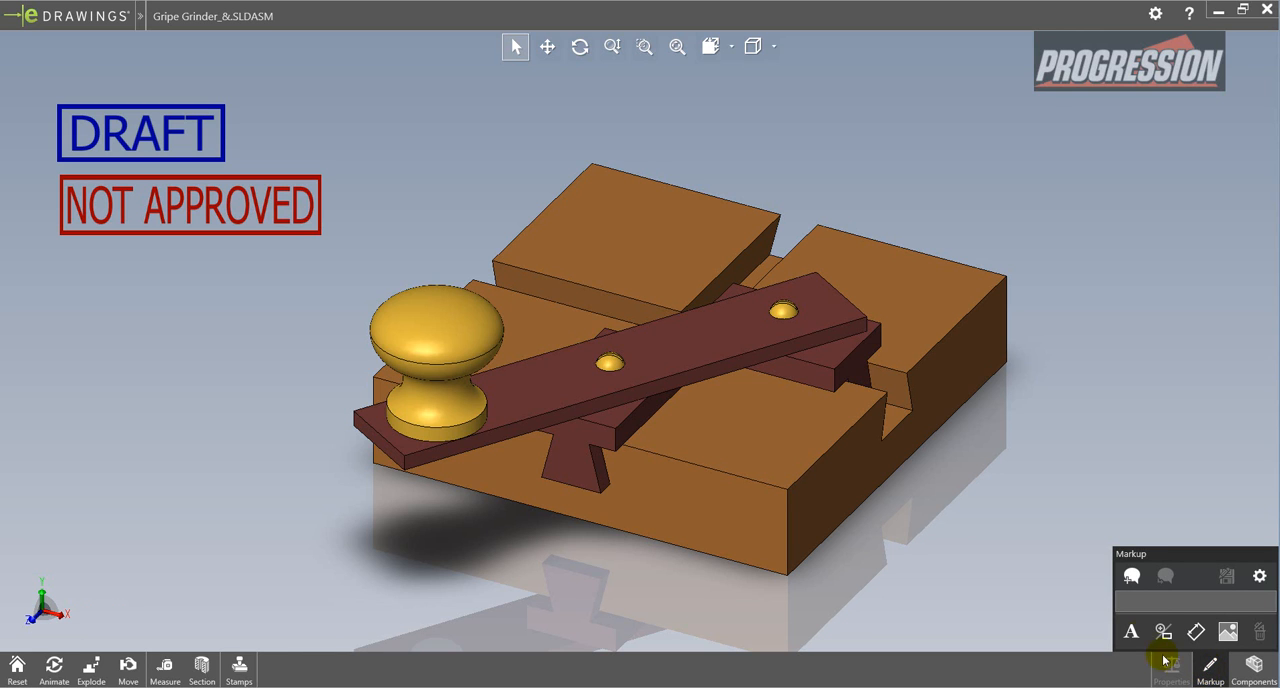
mouse_move(1232, 560)
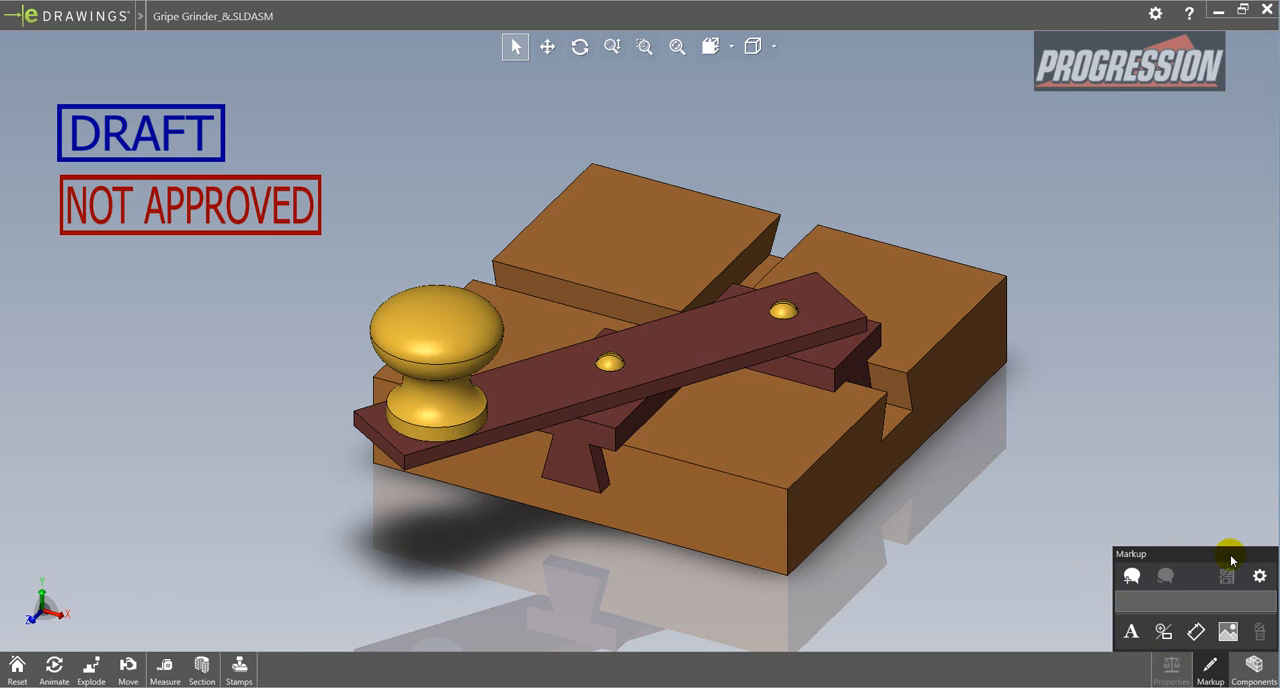
mouse_move(1100, 604)
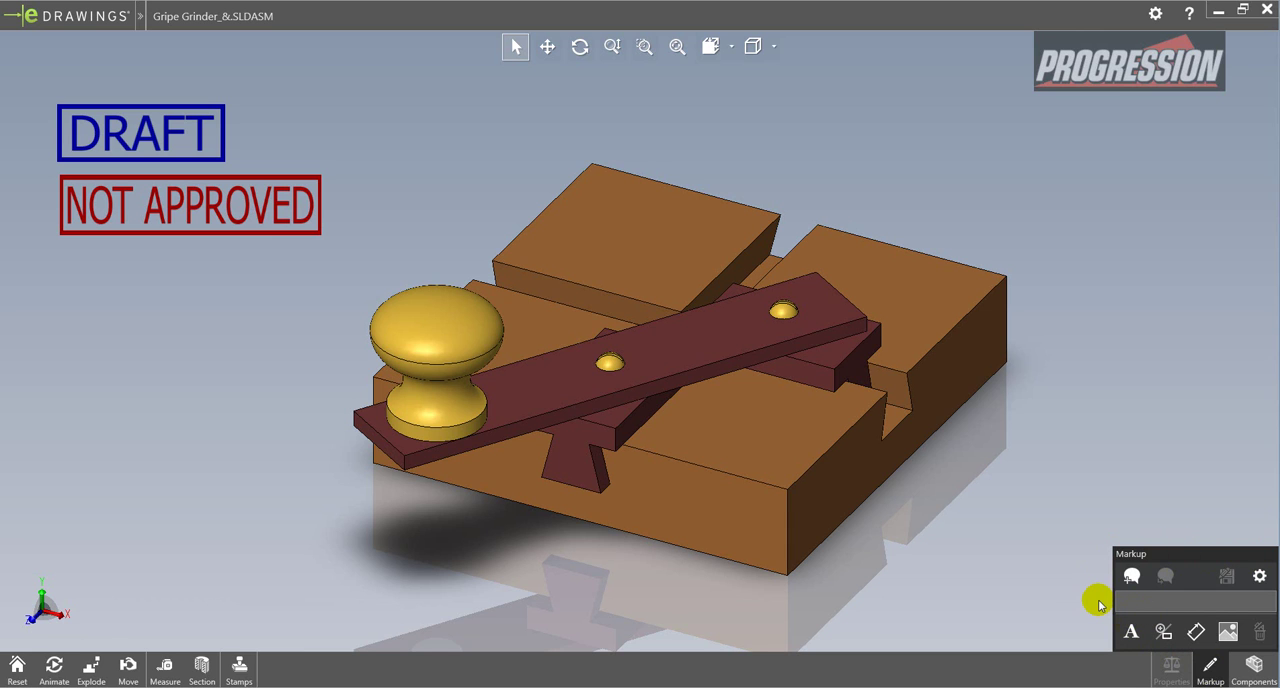
mouse_move(1114, 618)
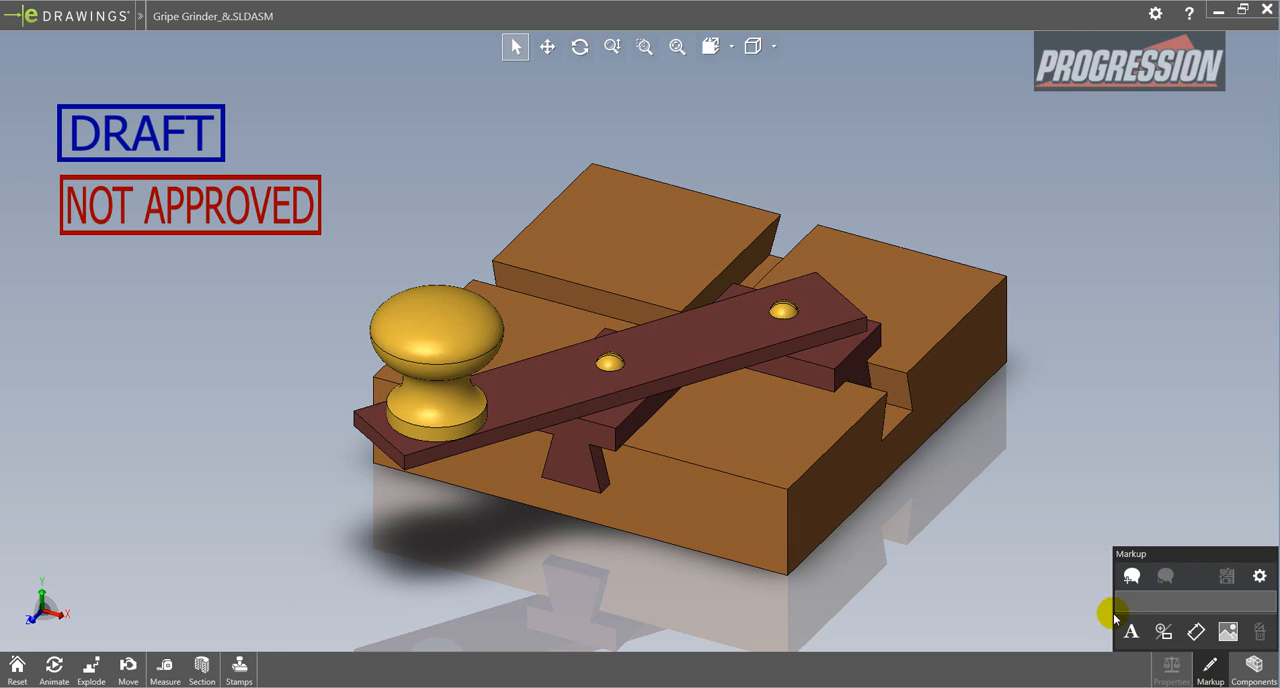
mouse_move(1132, 572)
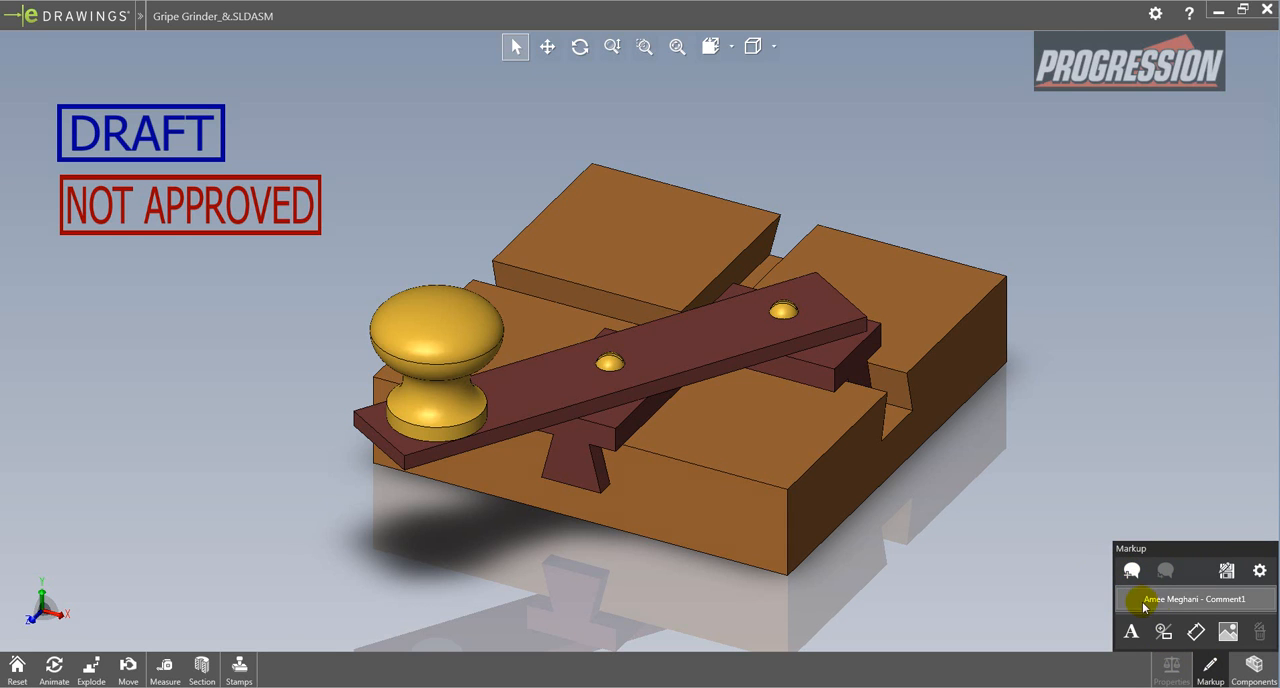
mouse_move(1204, 608)
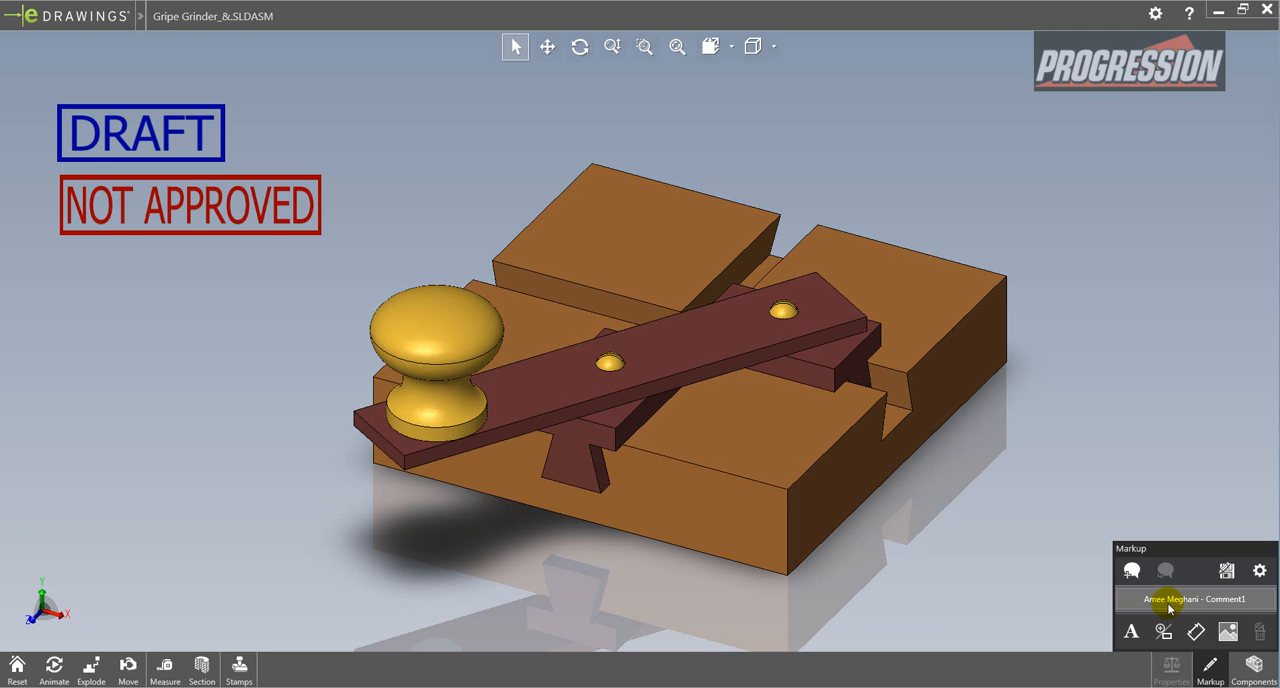
mouse_move(1220, 608)
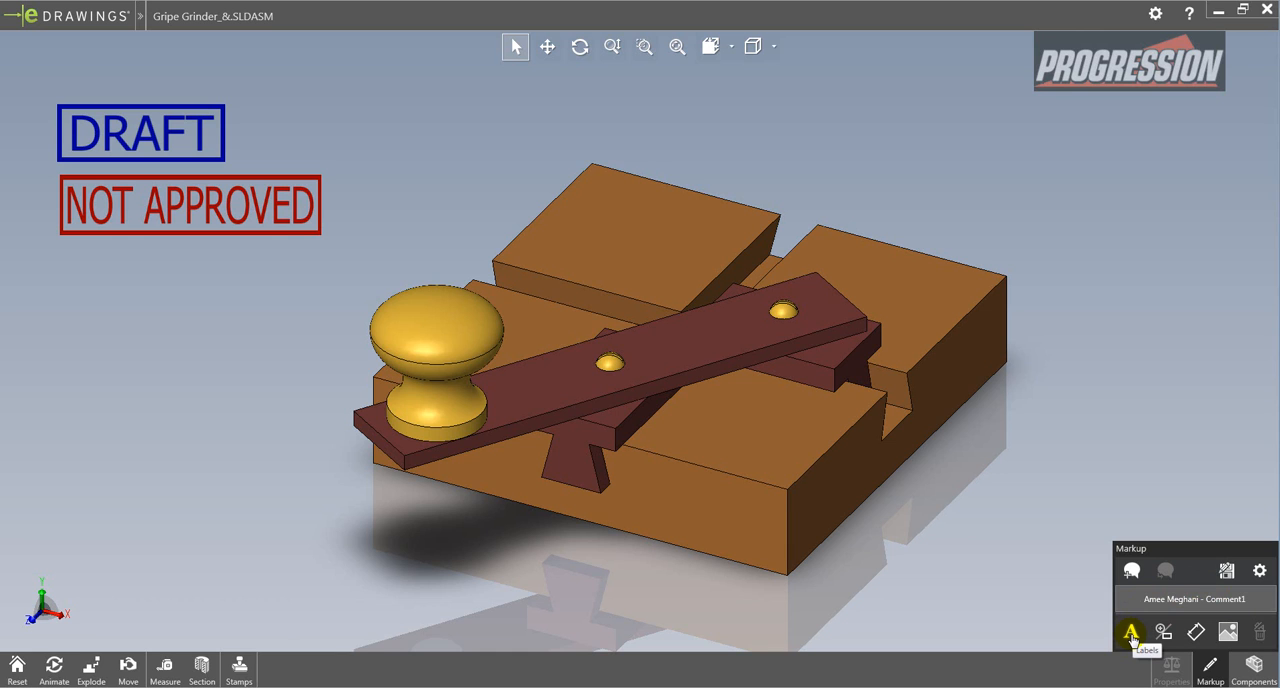
Step: Add a green text note 'Nice Concept. I'd like to see at least one more pls.' above the model's right side, wrapped
left_click(1132, 626)
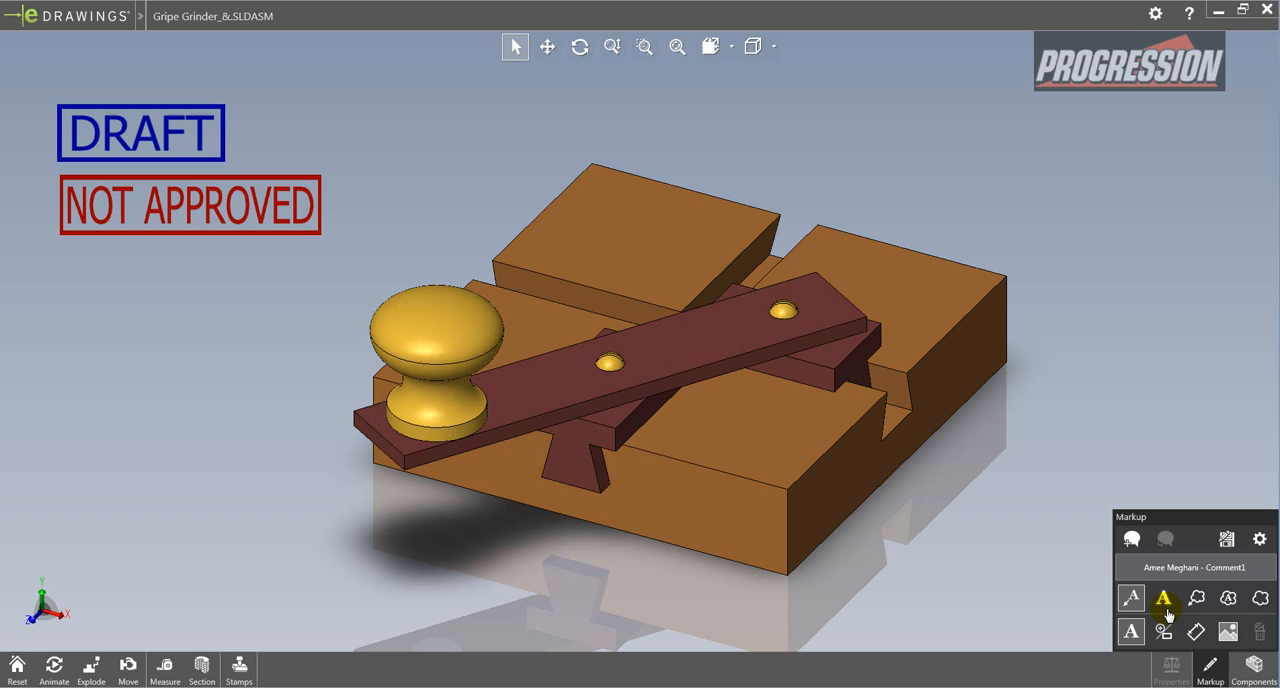
mouse_move(1164, 600)
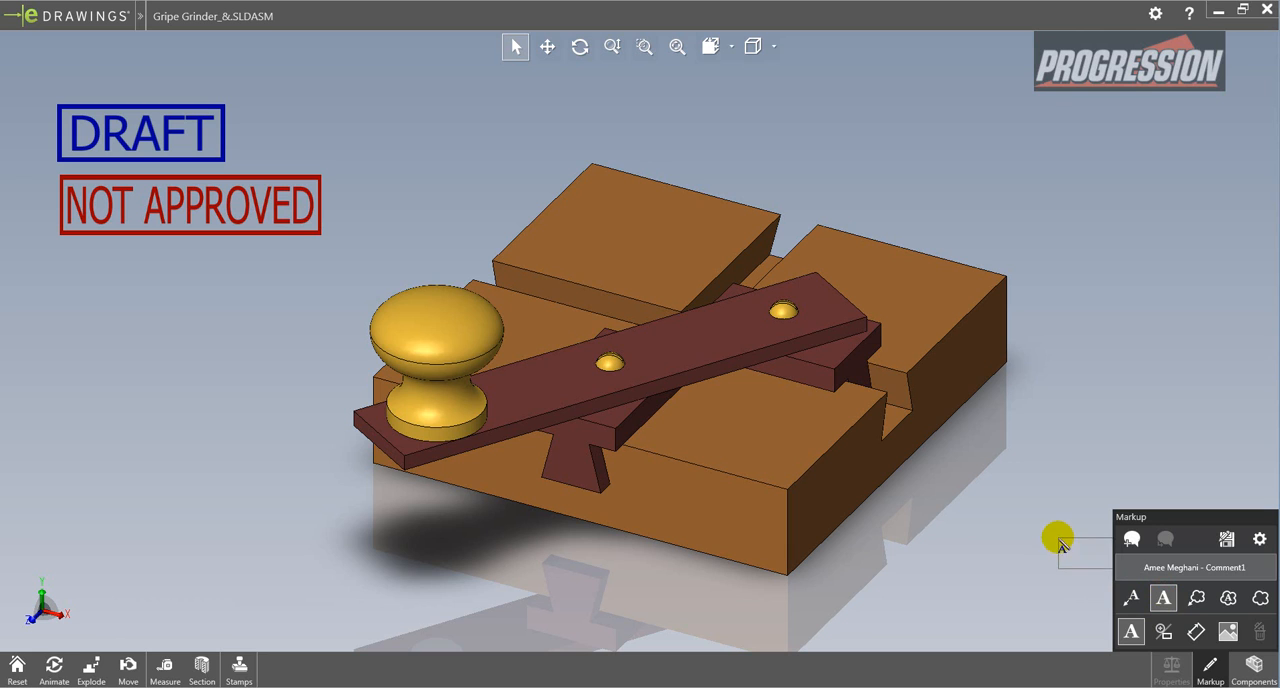
left_click_drag(1056, 536, 1002, 192)
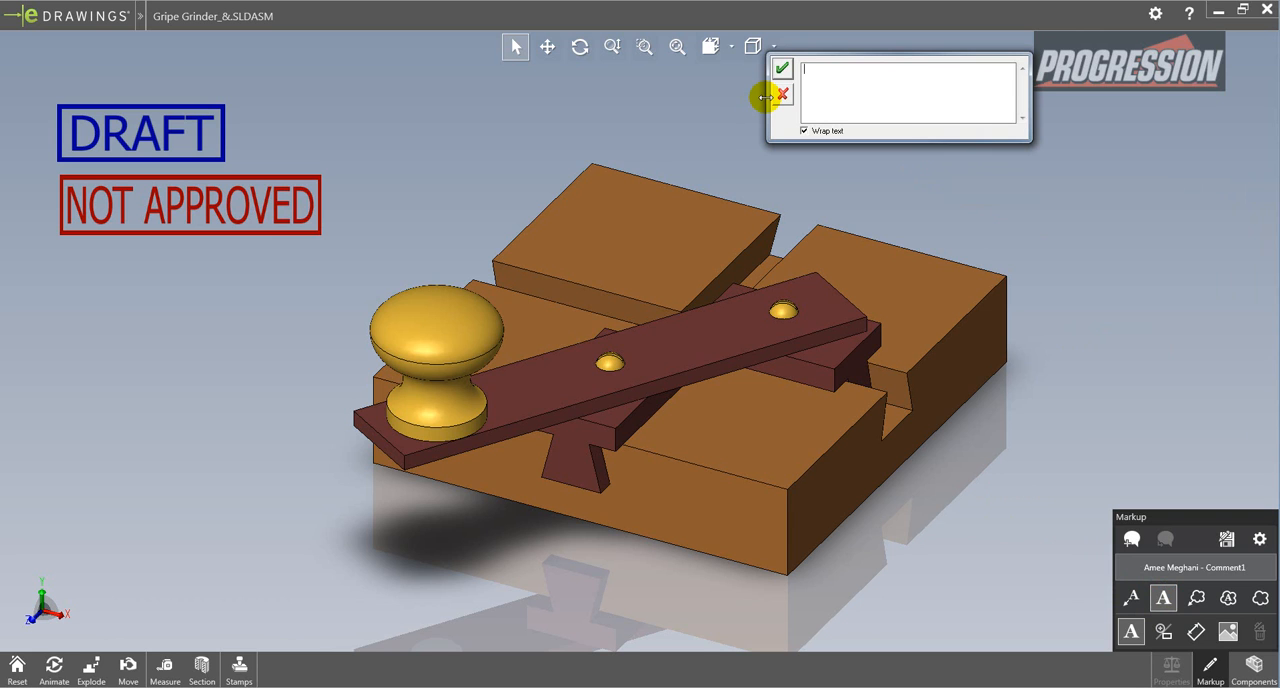
type("Nice Concept. I'd like")
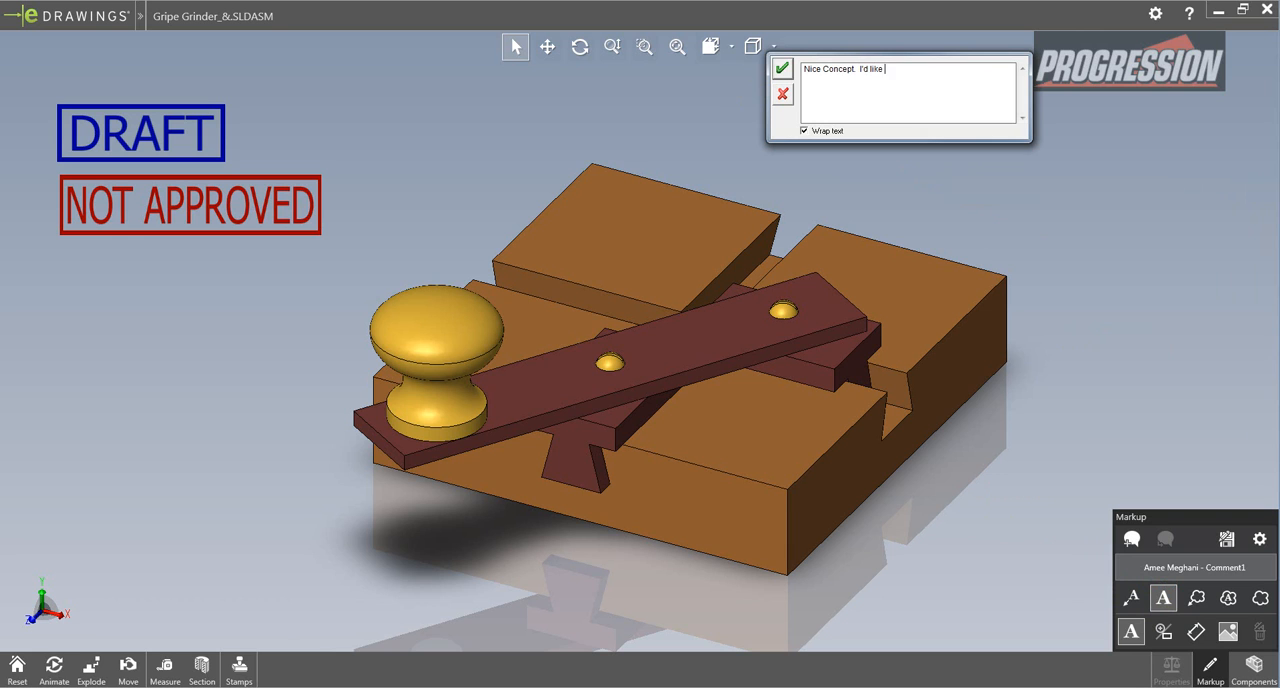
type("to see at least one more")
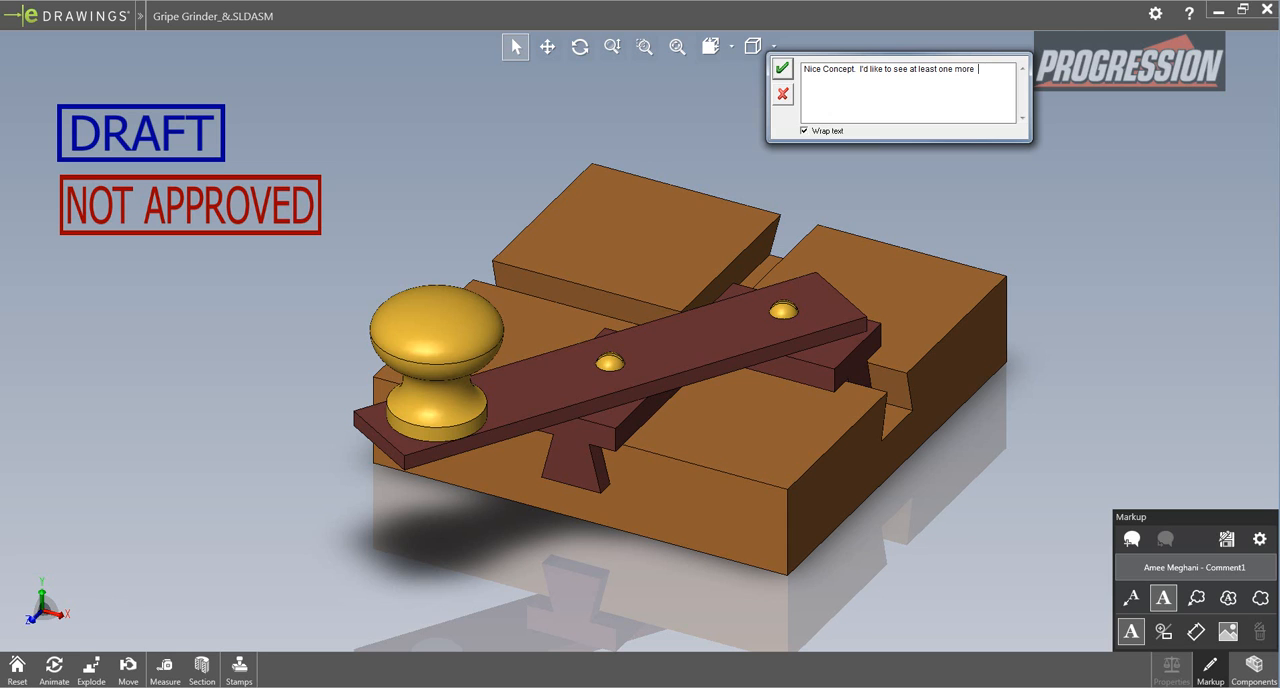
type("pls.")
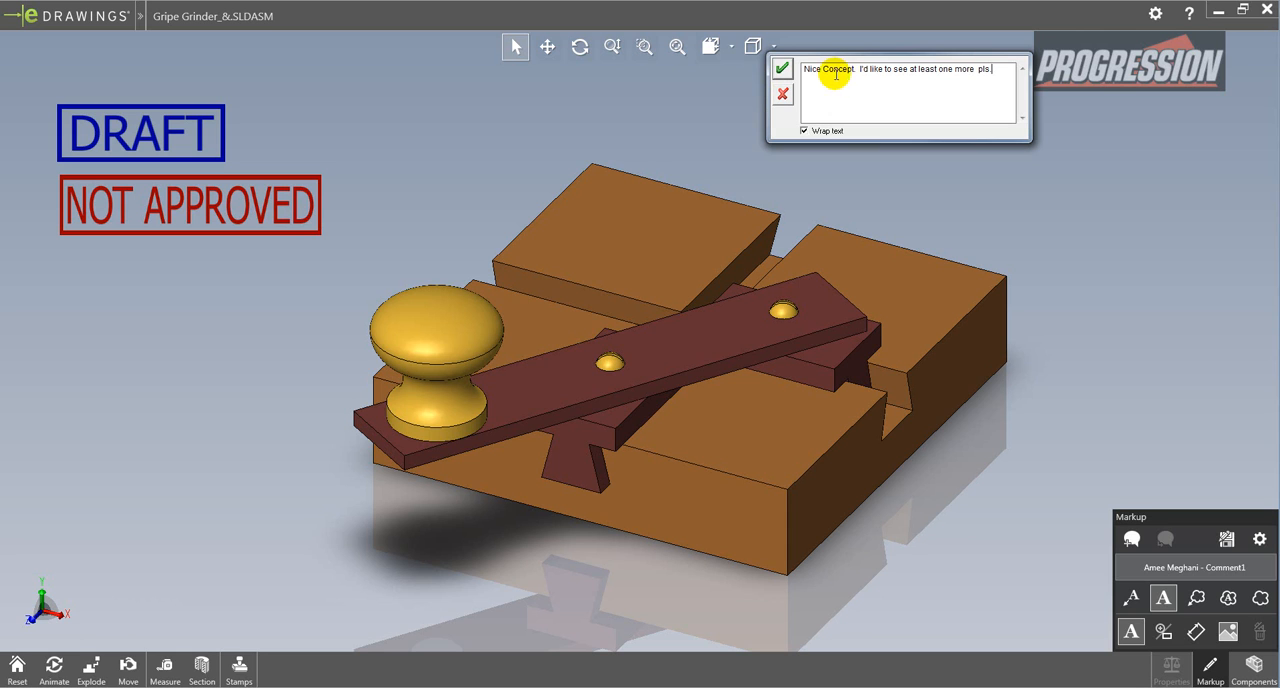
left_click(782, 68)
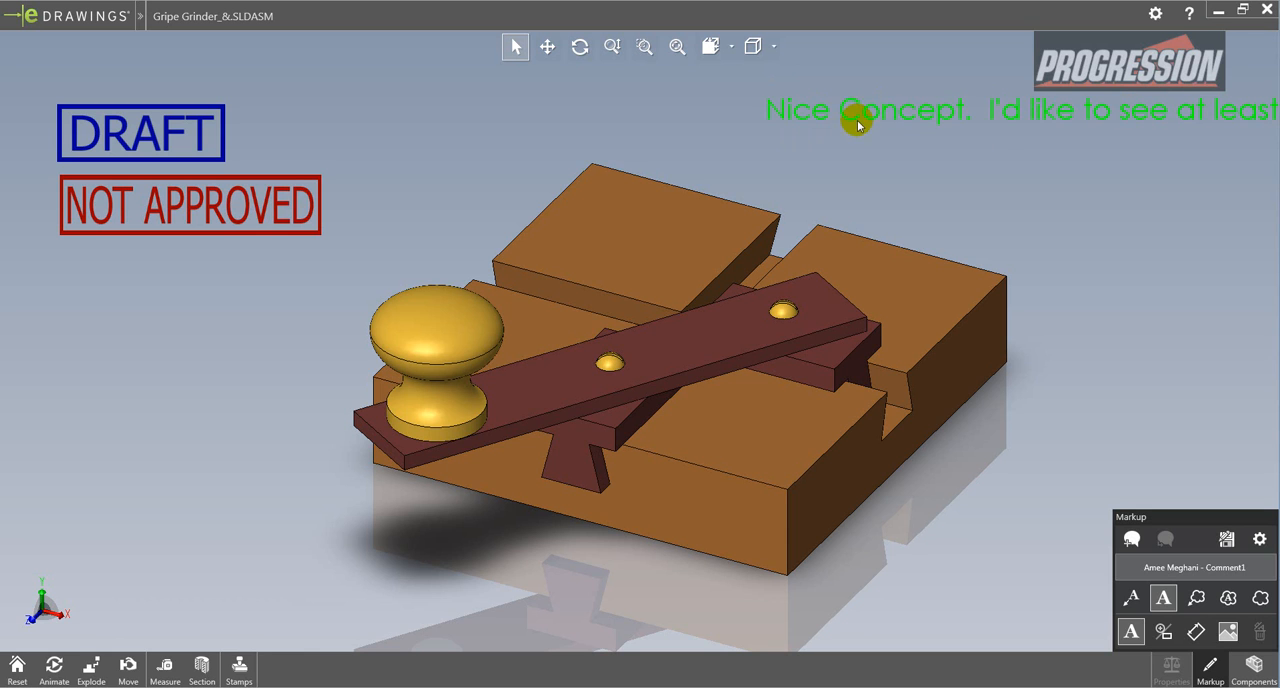
double_click(858, 110)
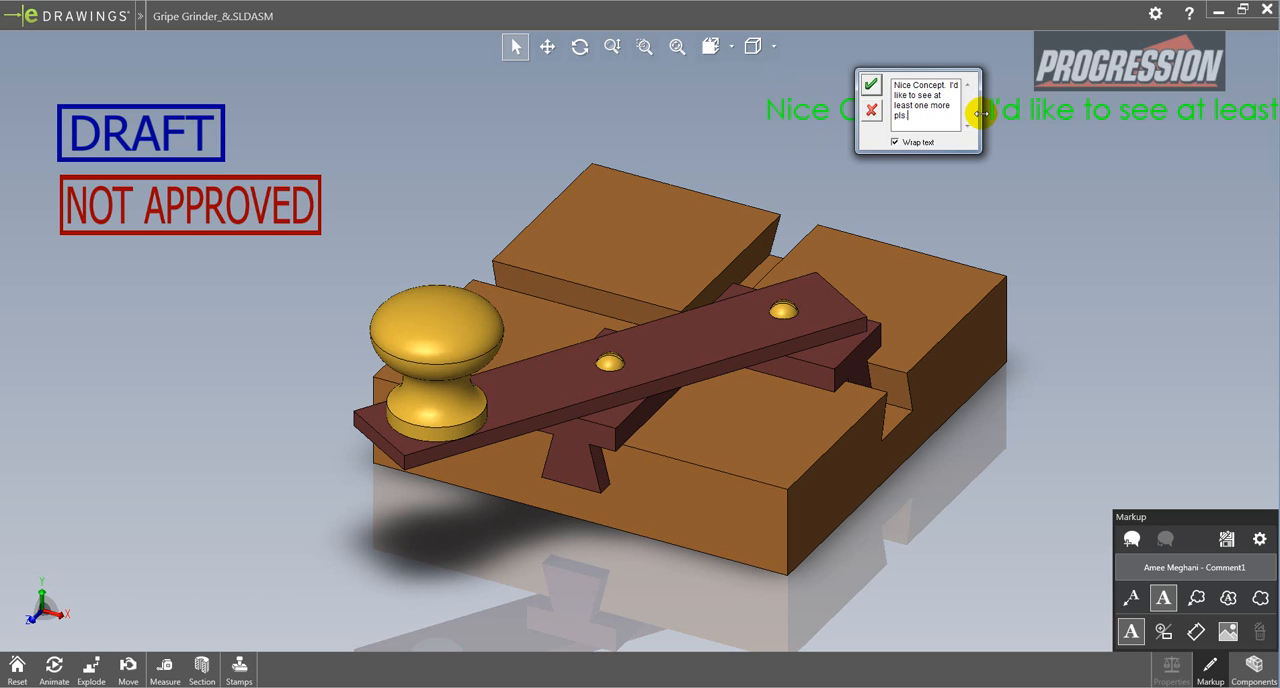
mouse_move(876, 128)
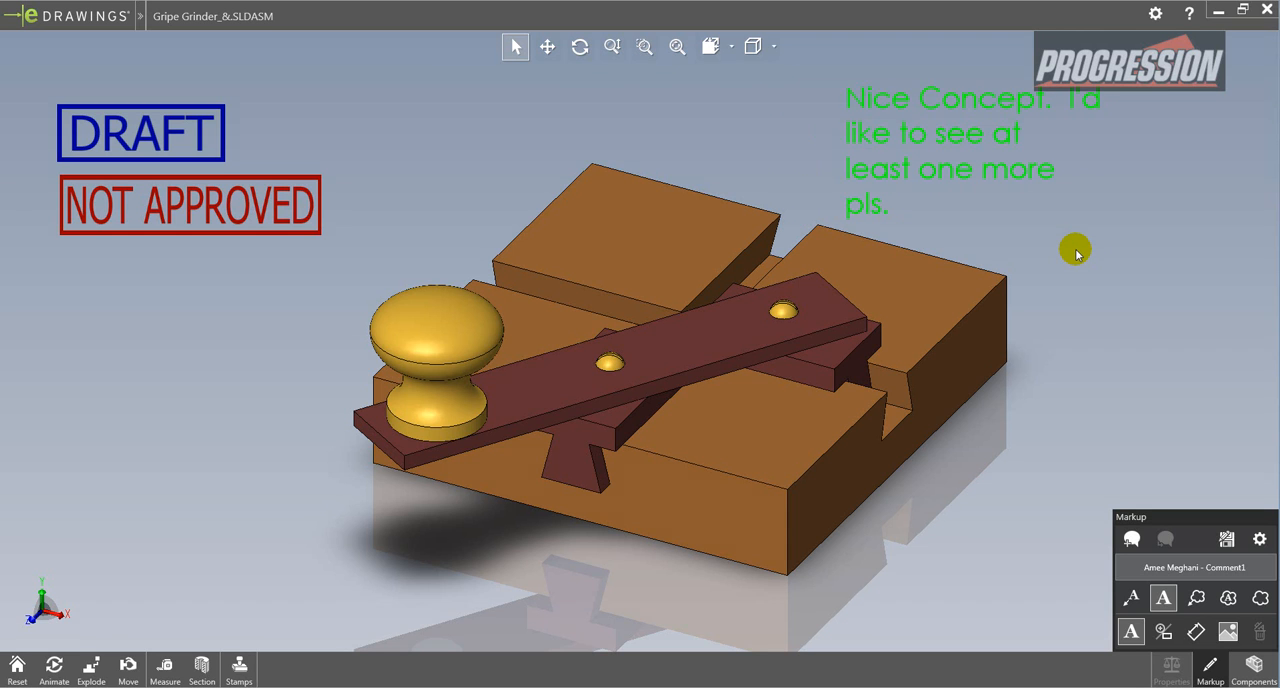
mouse_move(1082, 254)
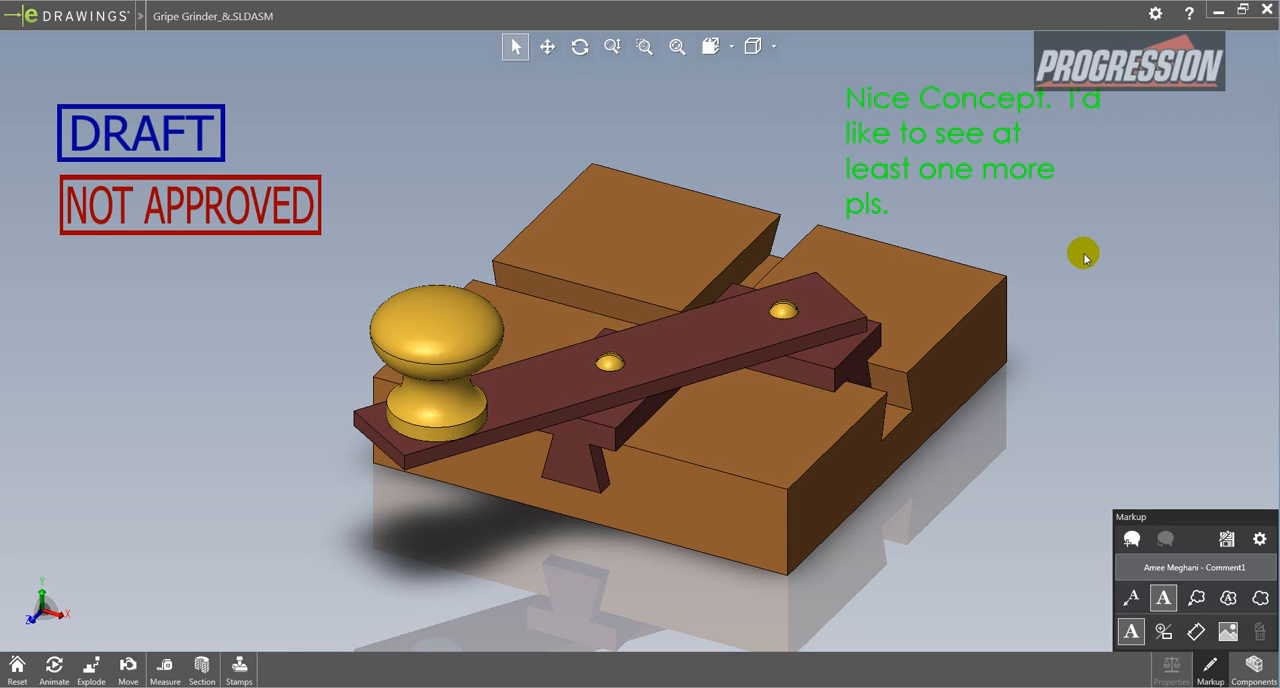
mouse_move(1080, 424)
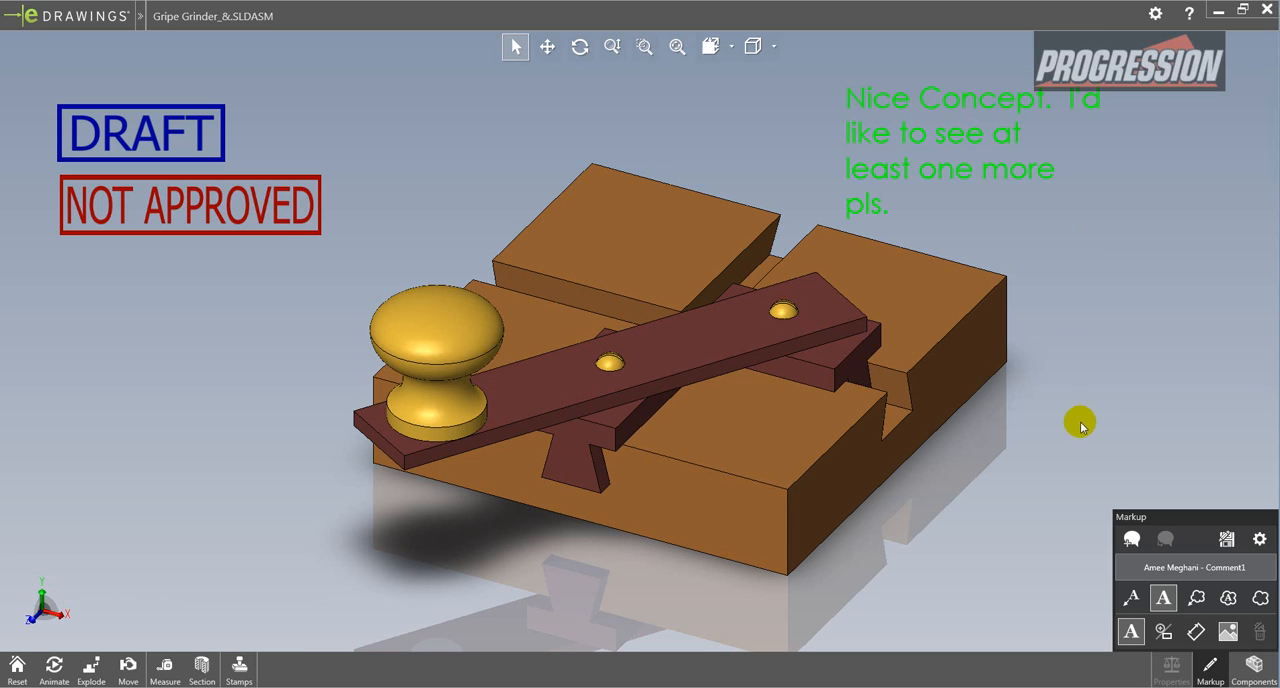
mouse_move(1072, 584)
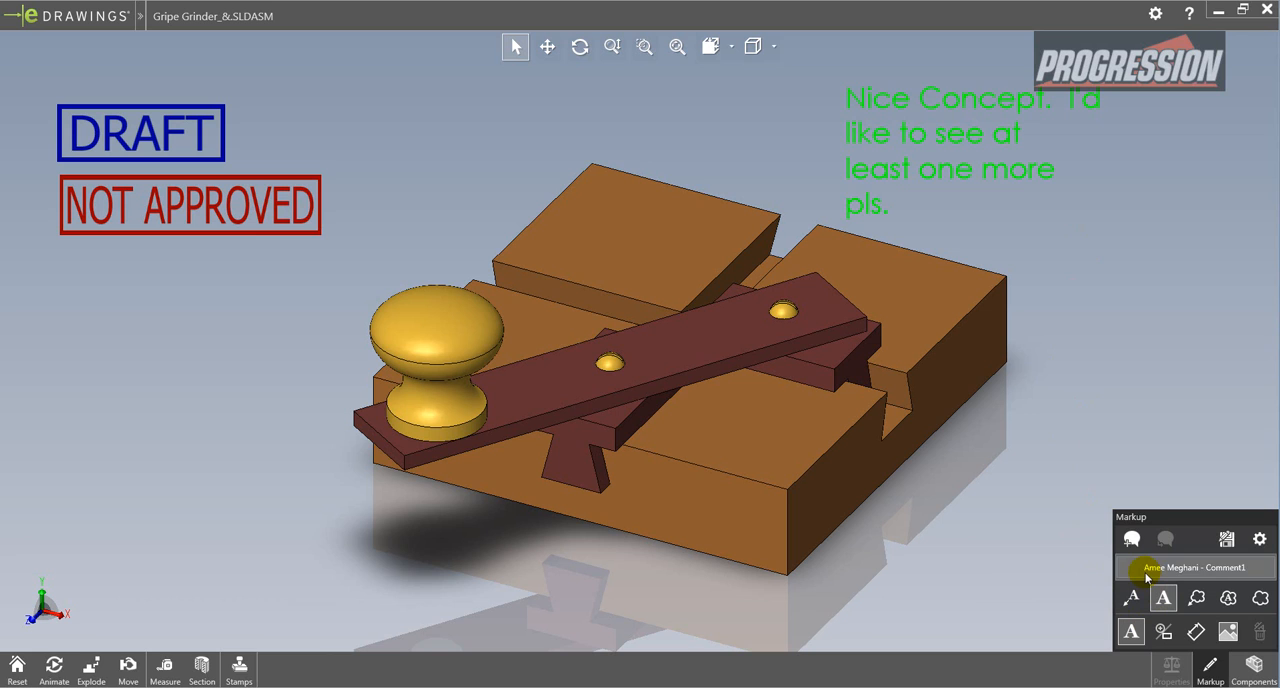
mouse_move(1004, 604)
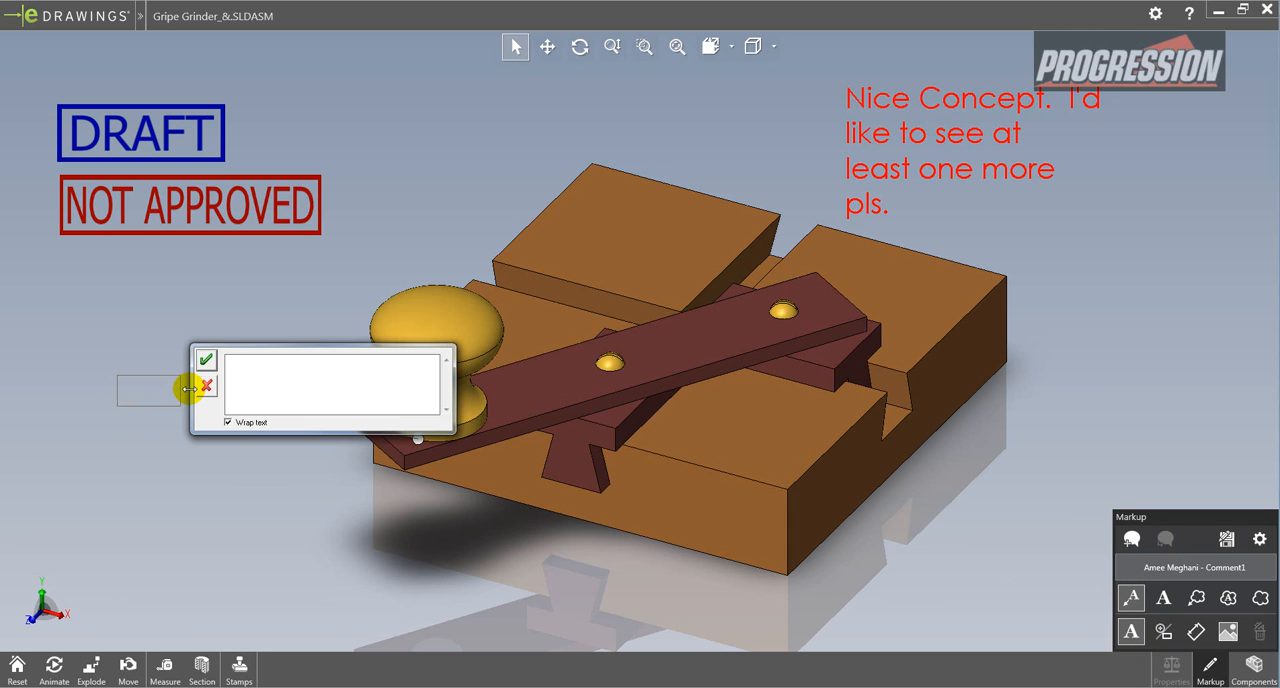
Step: Add the note 'Check with suppliers on avail knob diameters' pointing to the knob
type("Check")
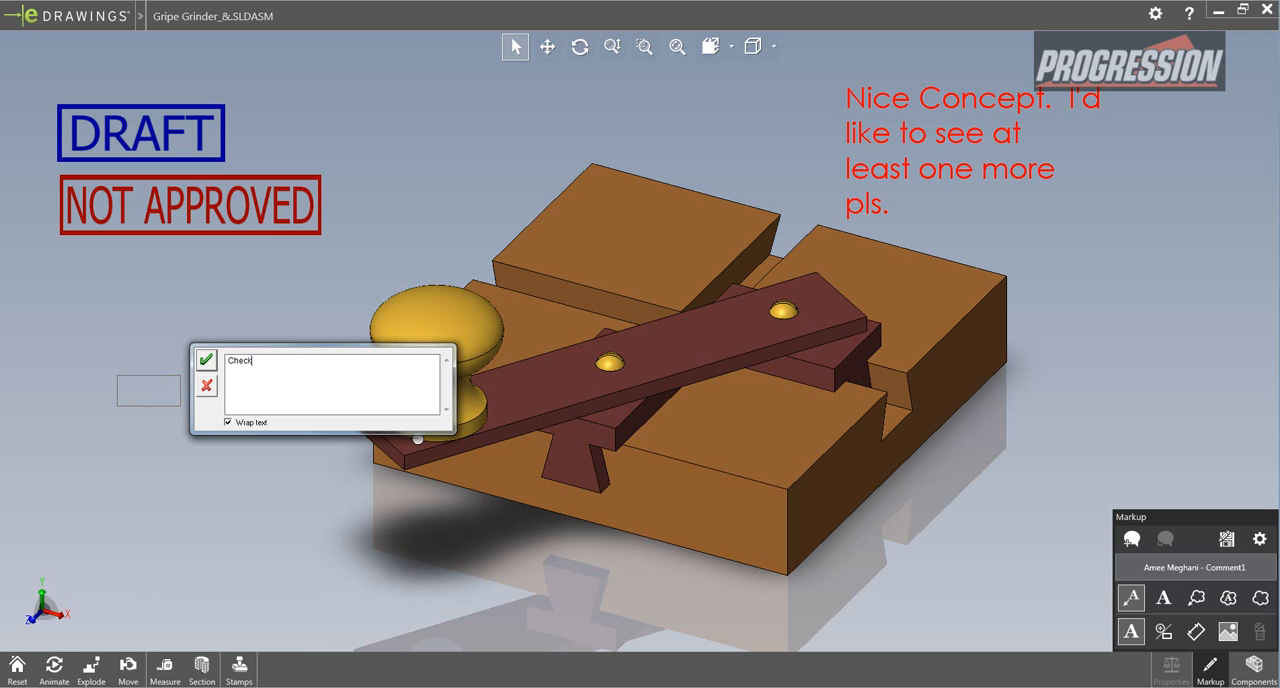
type("with suppli")
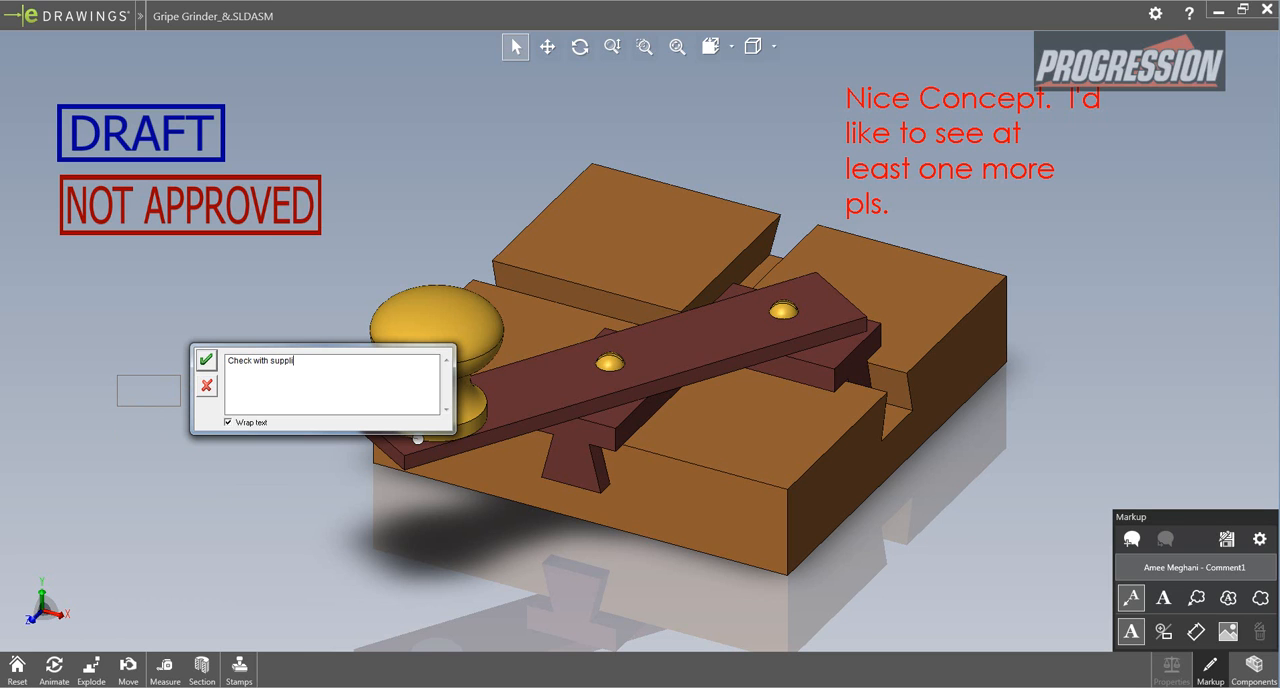
type("ers on avai")
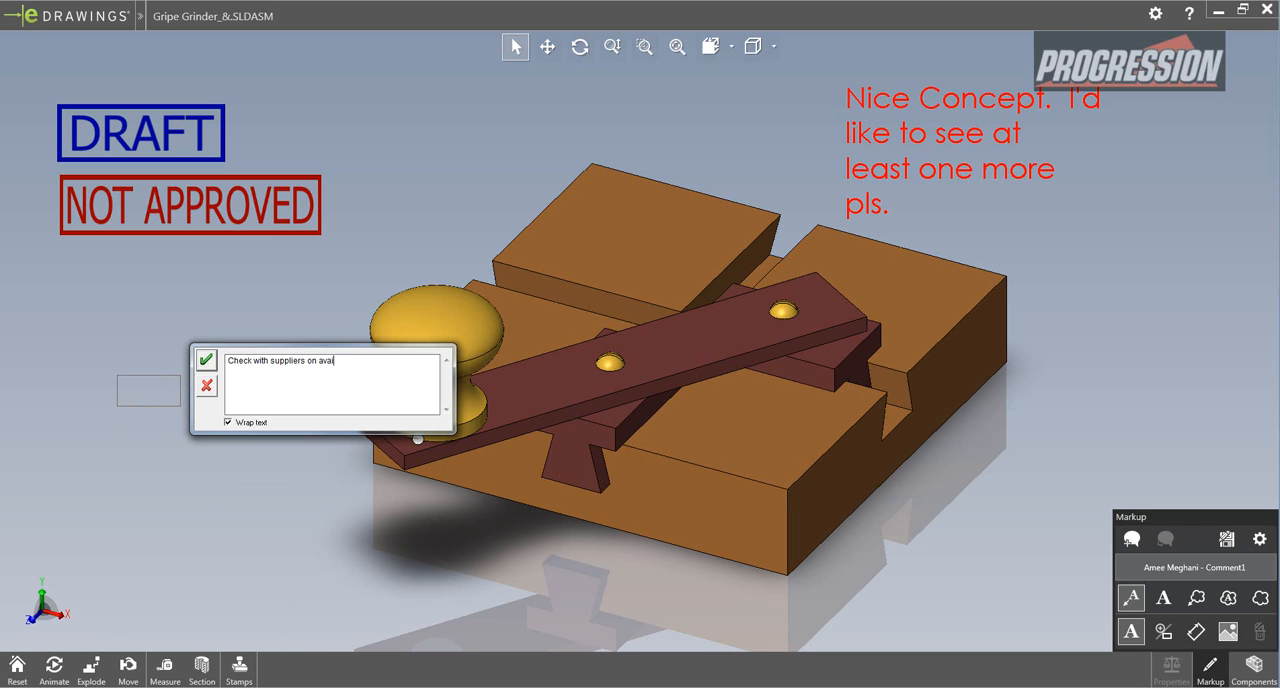
type("knob")
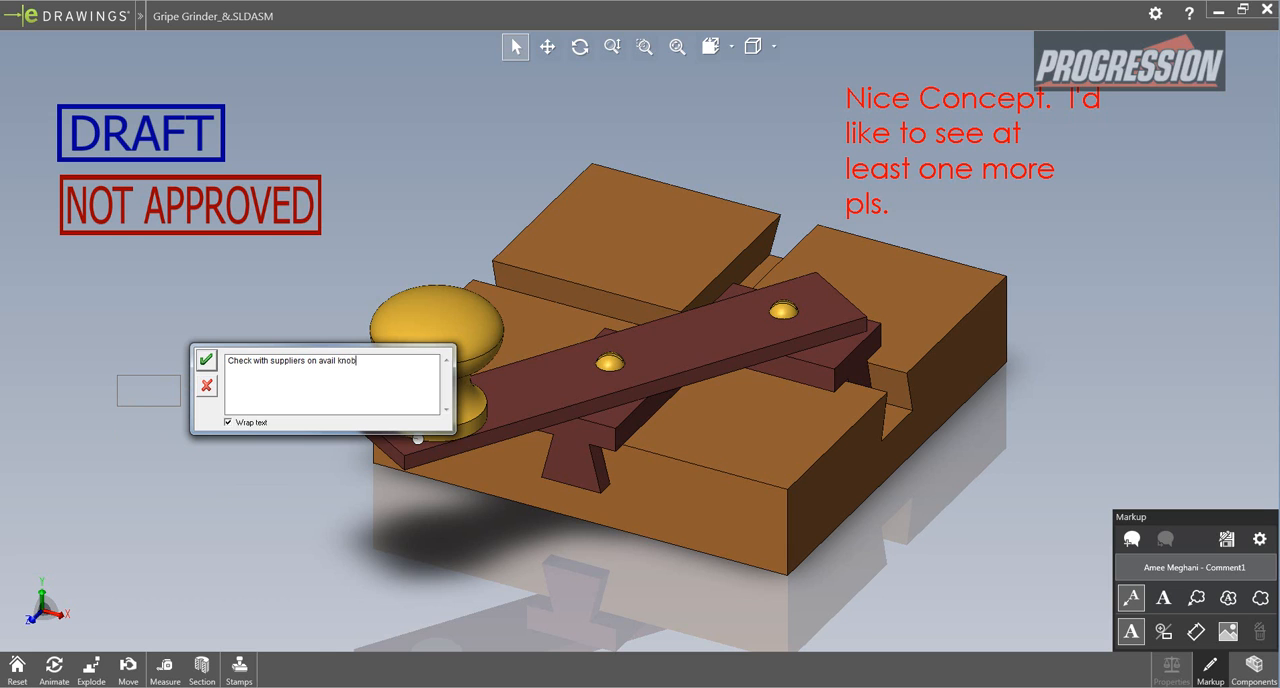
type("diameters")
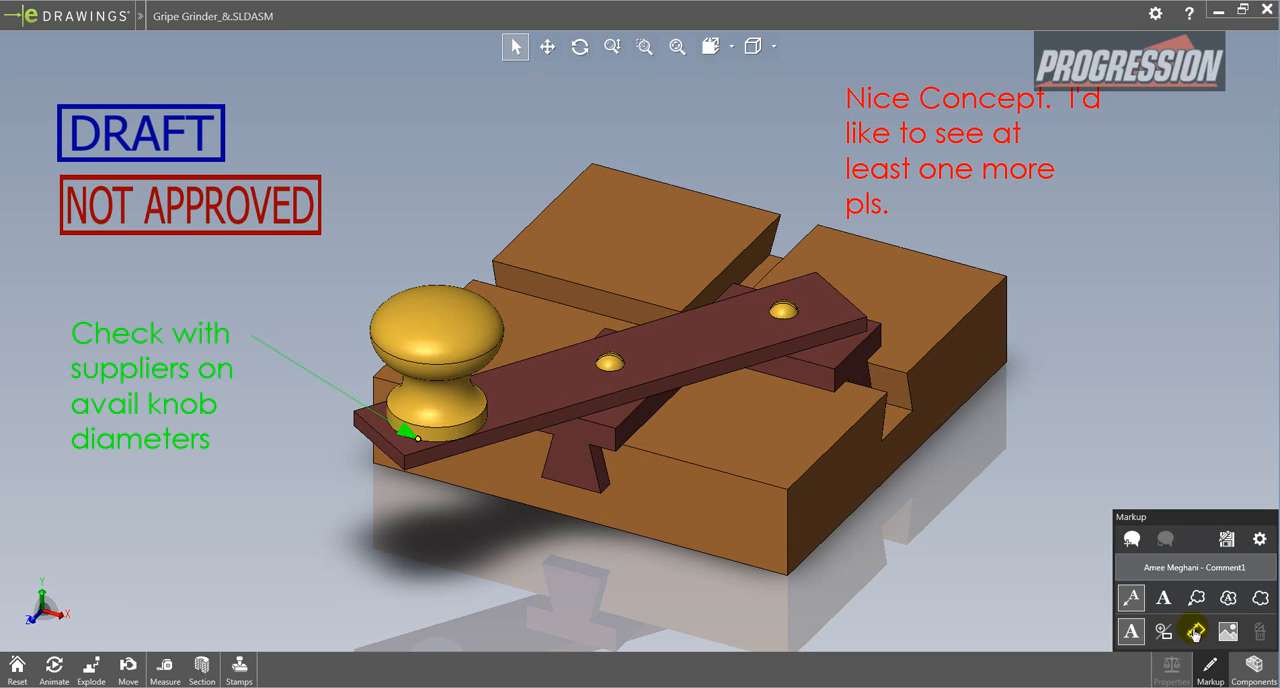
Step: Set distance units to inches and extend the 0.750 dimension with '- Confirm what we have in stock. Does it match?'
left_click(1192, 632)
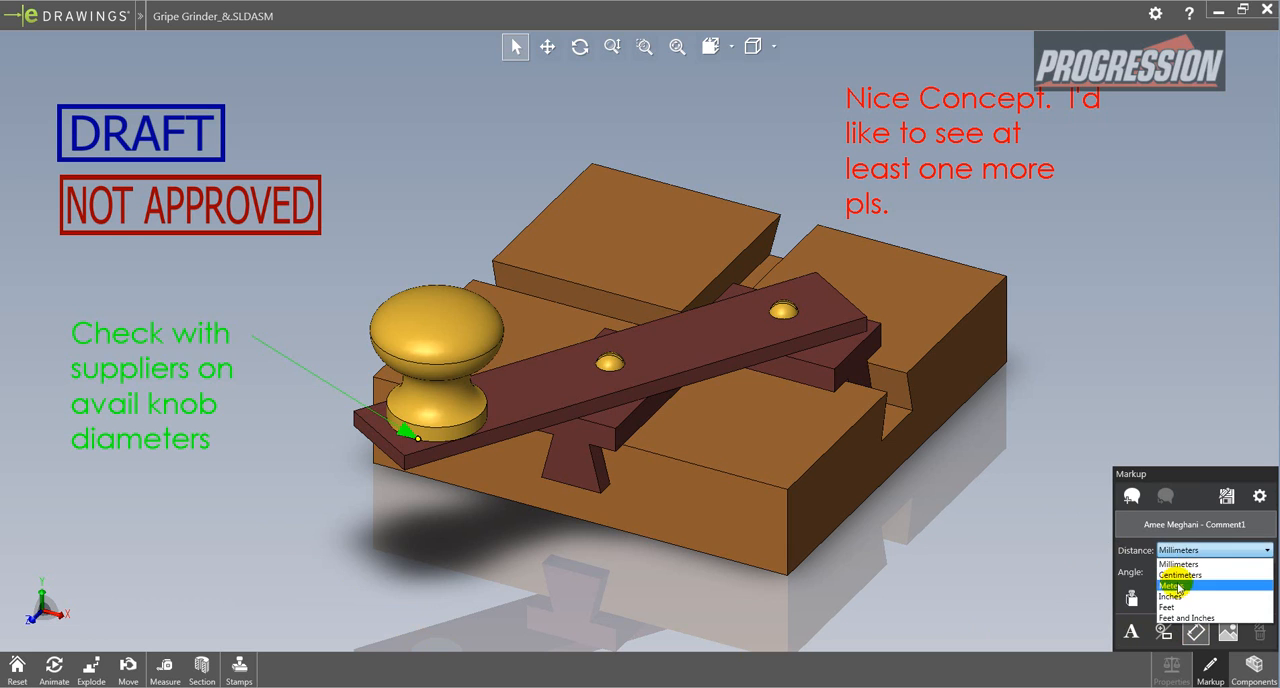
left_click(1176, 596)
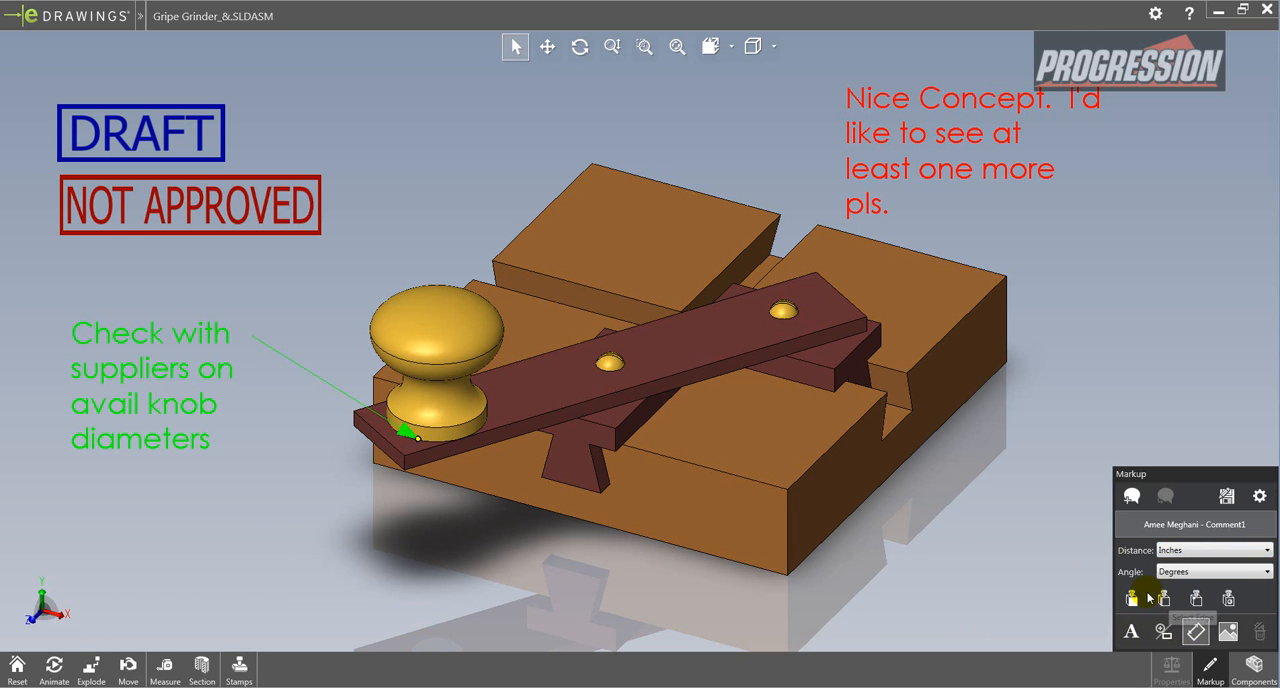
mouse_move(1132, 600)
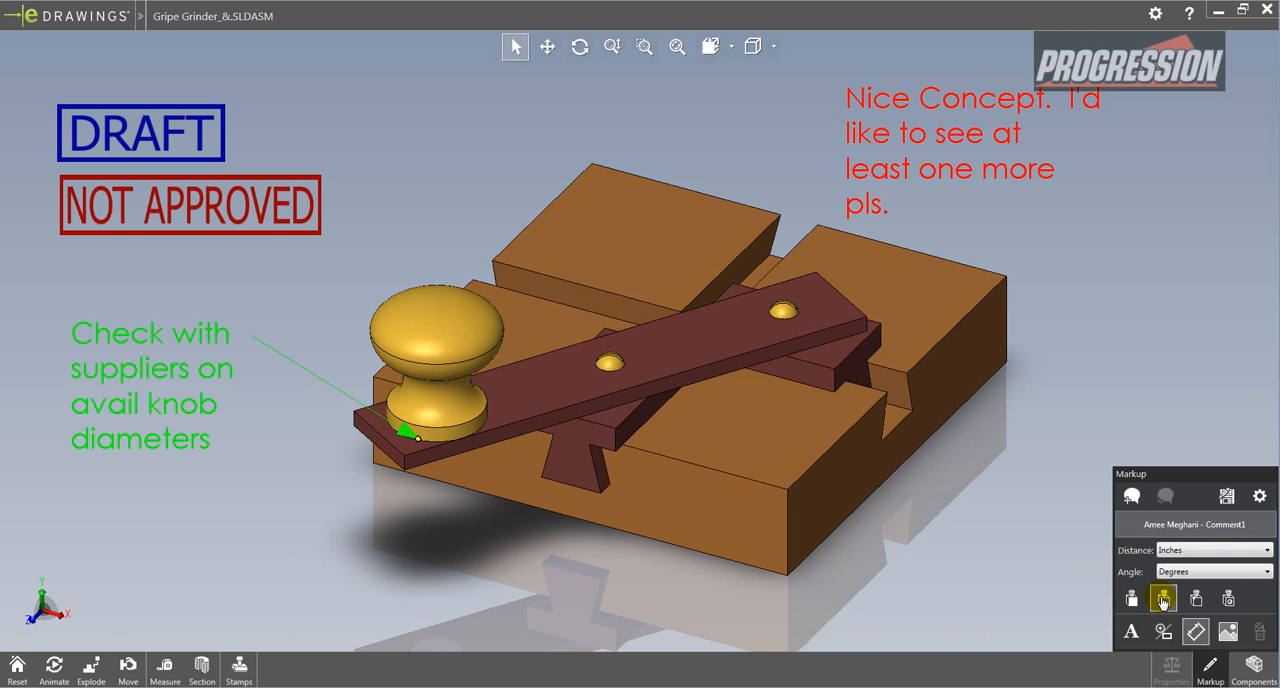
mouse_move(1010, 304)
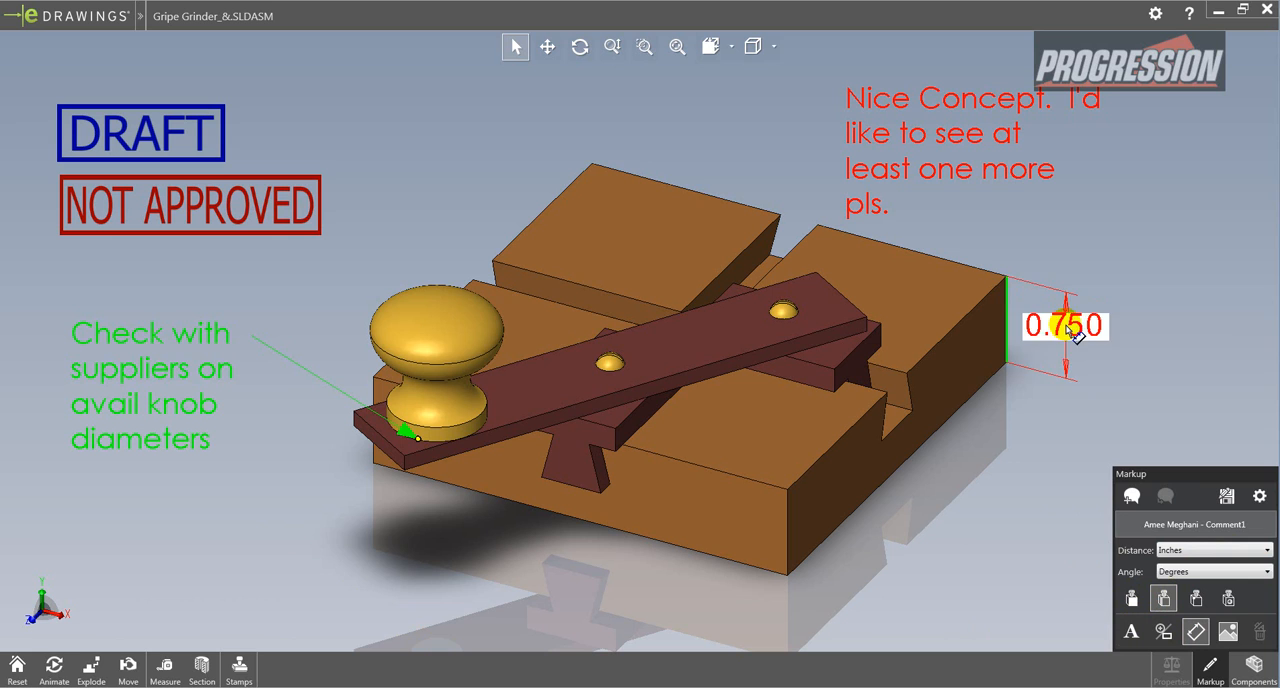
double_click(1064, 324)
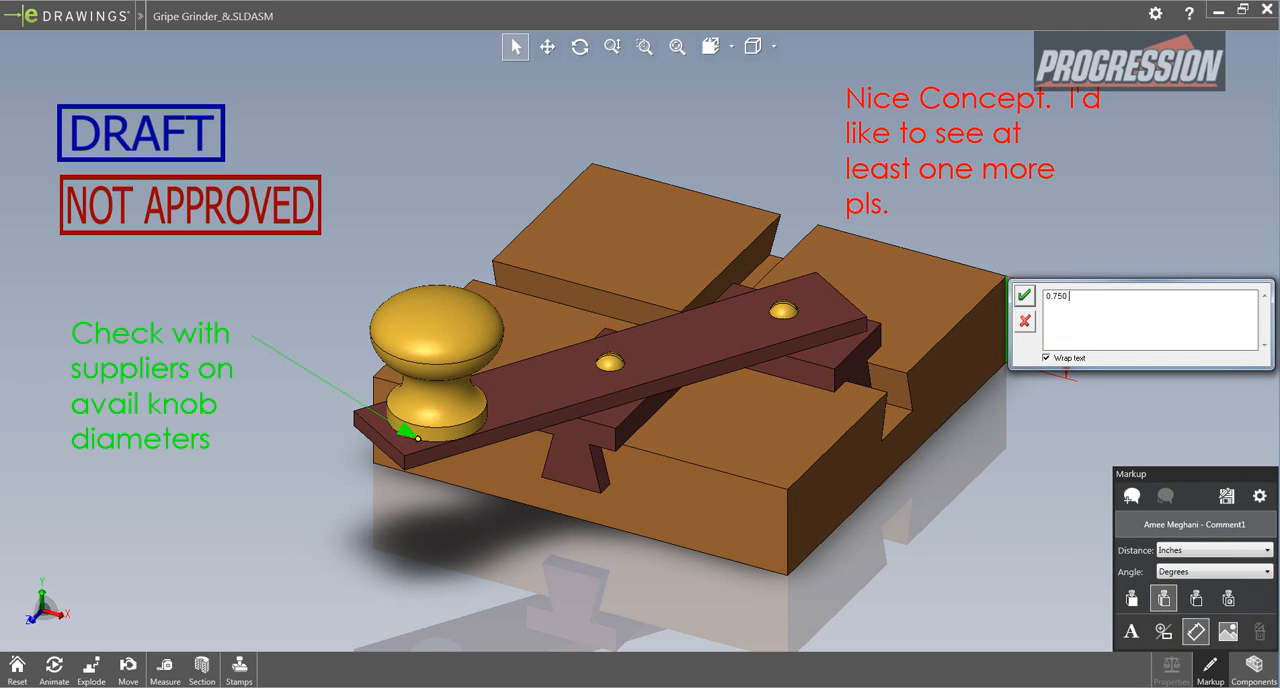
type("- Confirm")
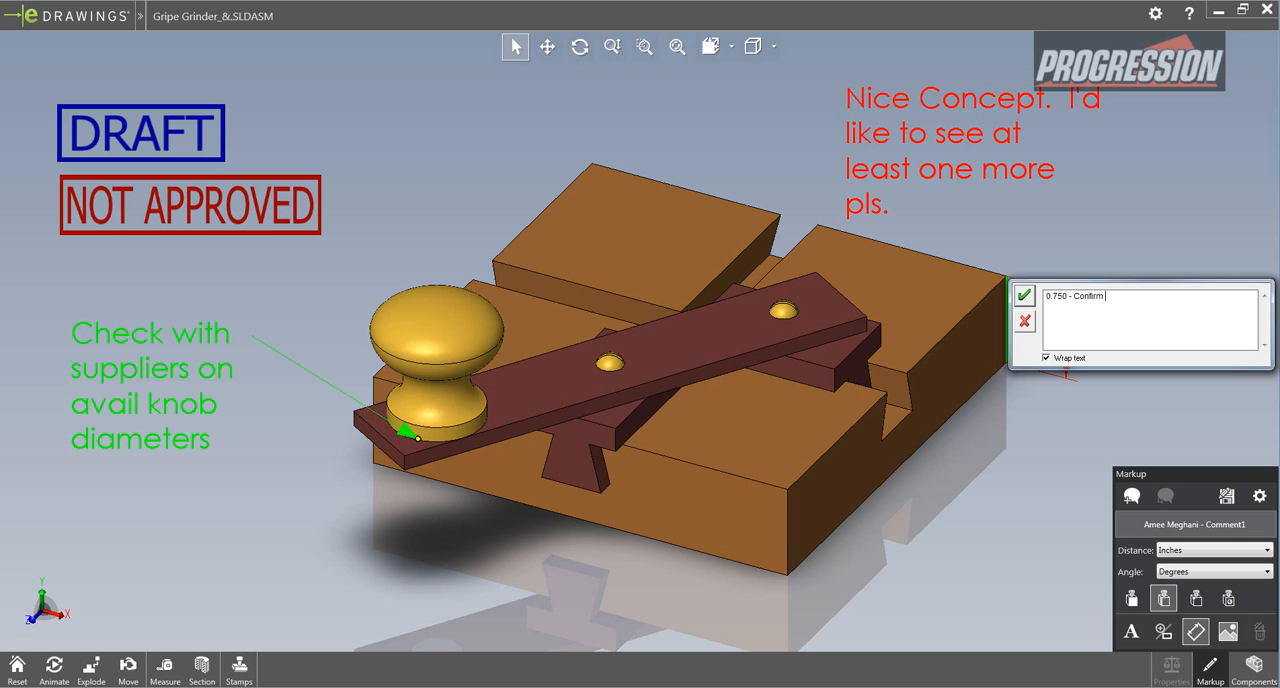
type("what we have")
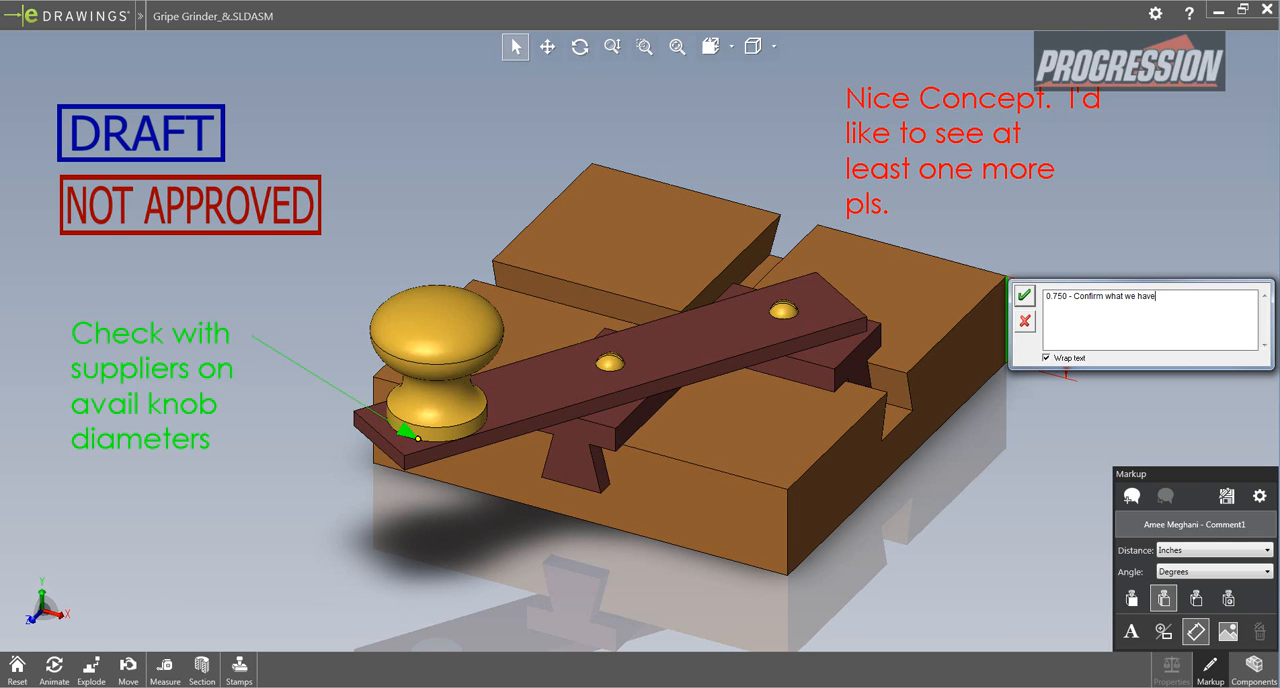
type("in stock.  Does it")
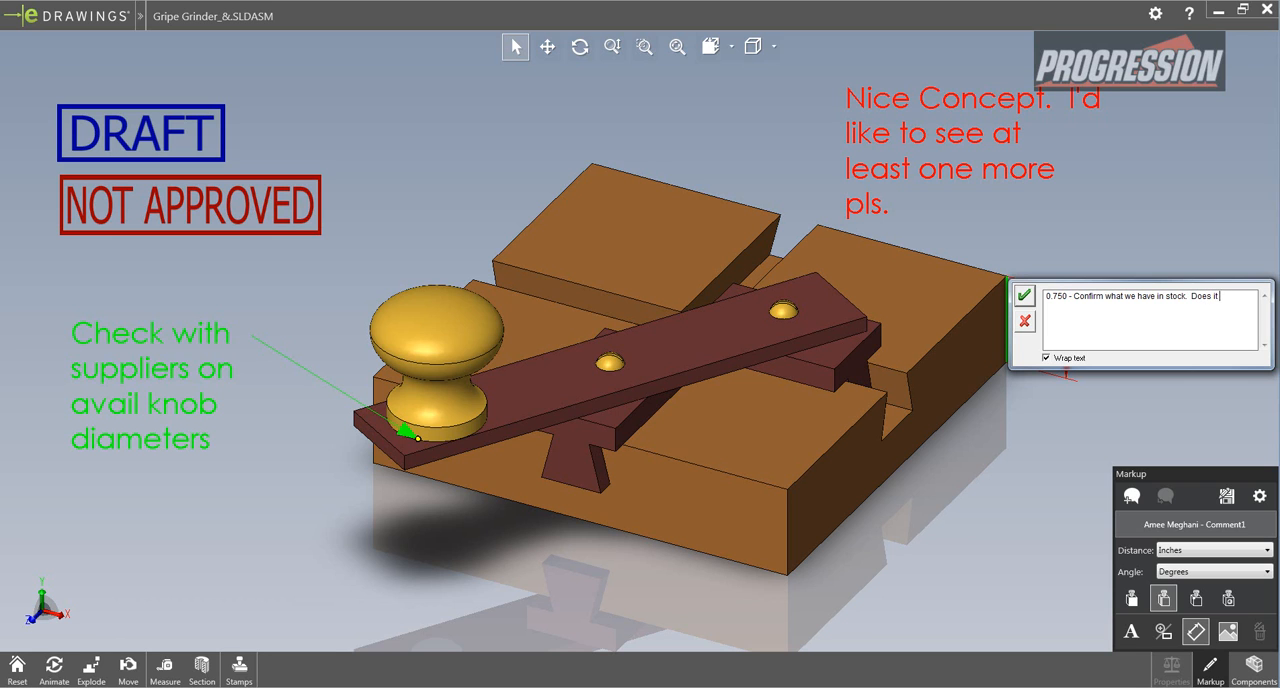
type("match?")
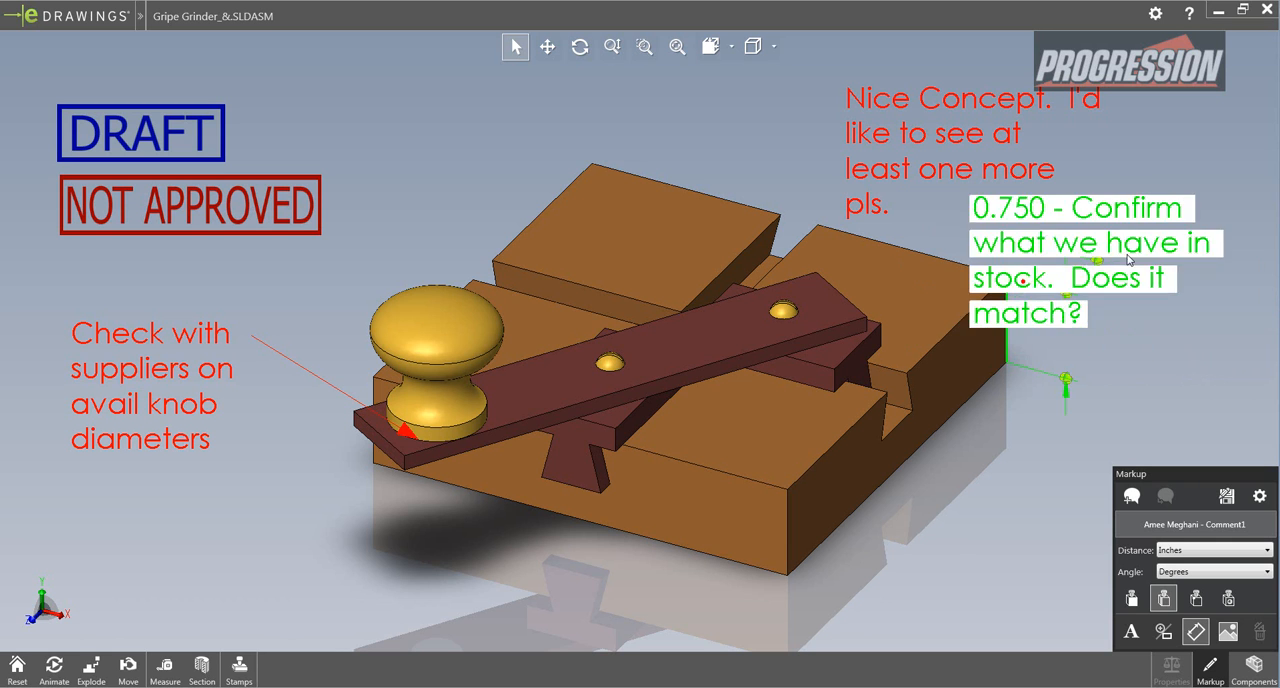
Step: Move the 0.750 stock-check dimension note outside the base's right edge and zoom out
left_click_drag(1072, 260, 1200, 340)
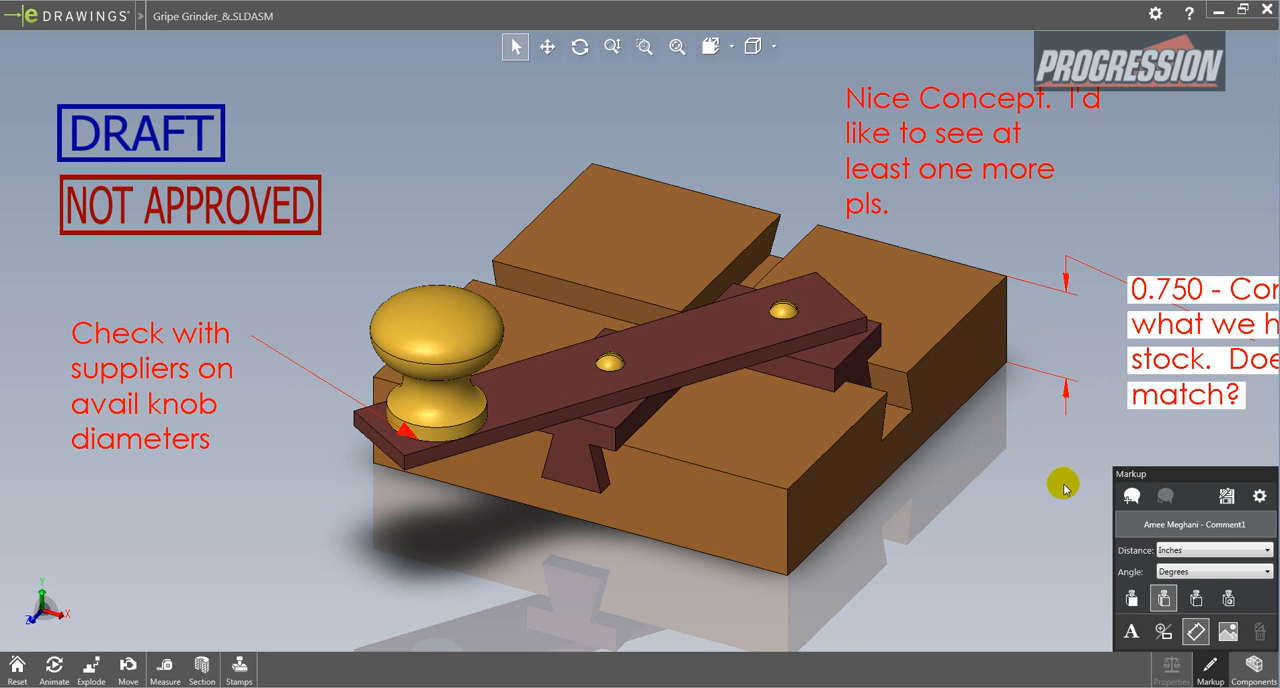
scroll("down", 3)
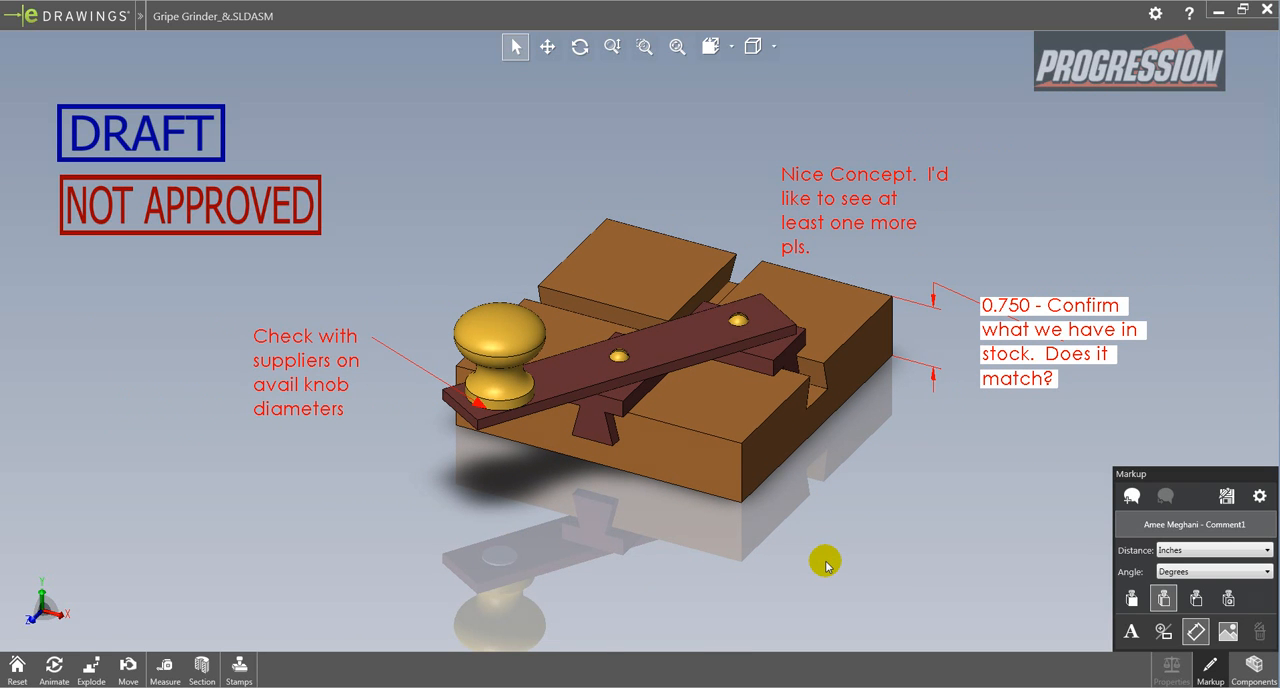
mouse_move(972, 588)
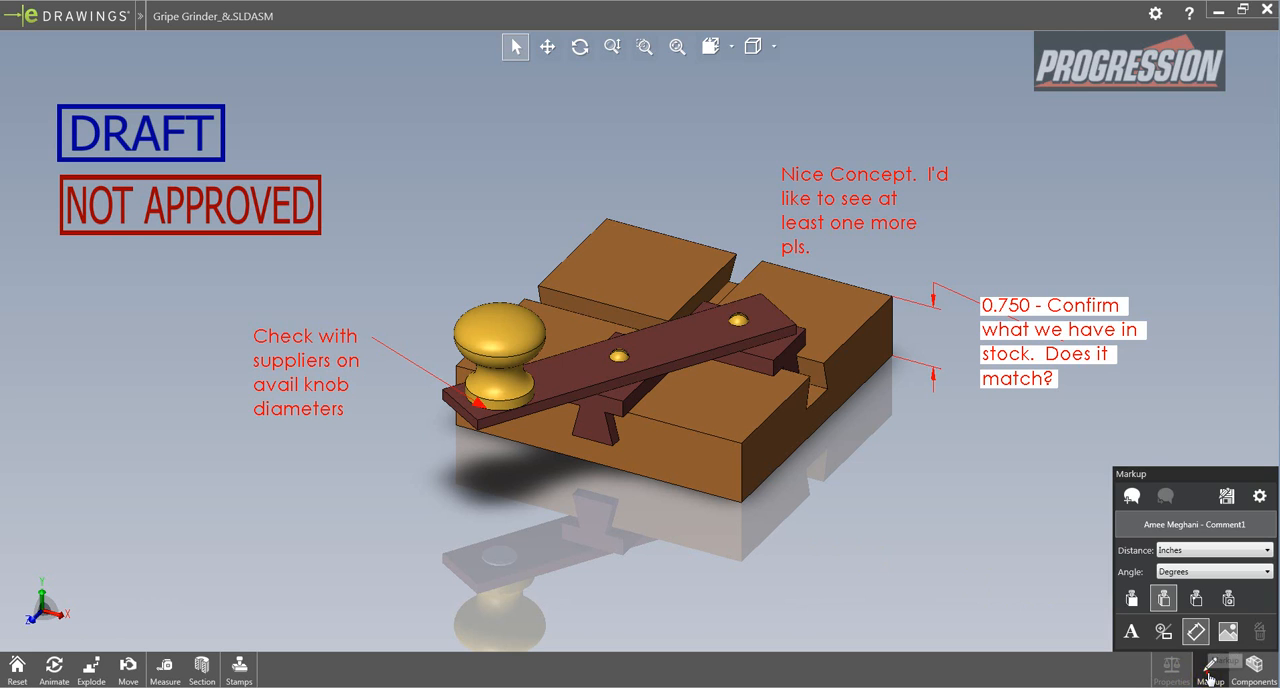
Step: Close the Markup panel, leaving the annotated assembly on display
left_click(1210, 670)
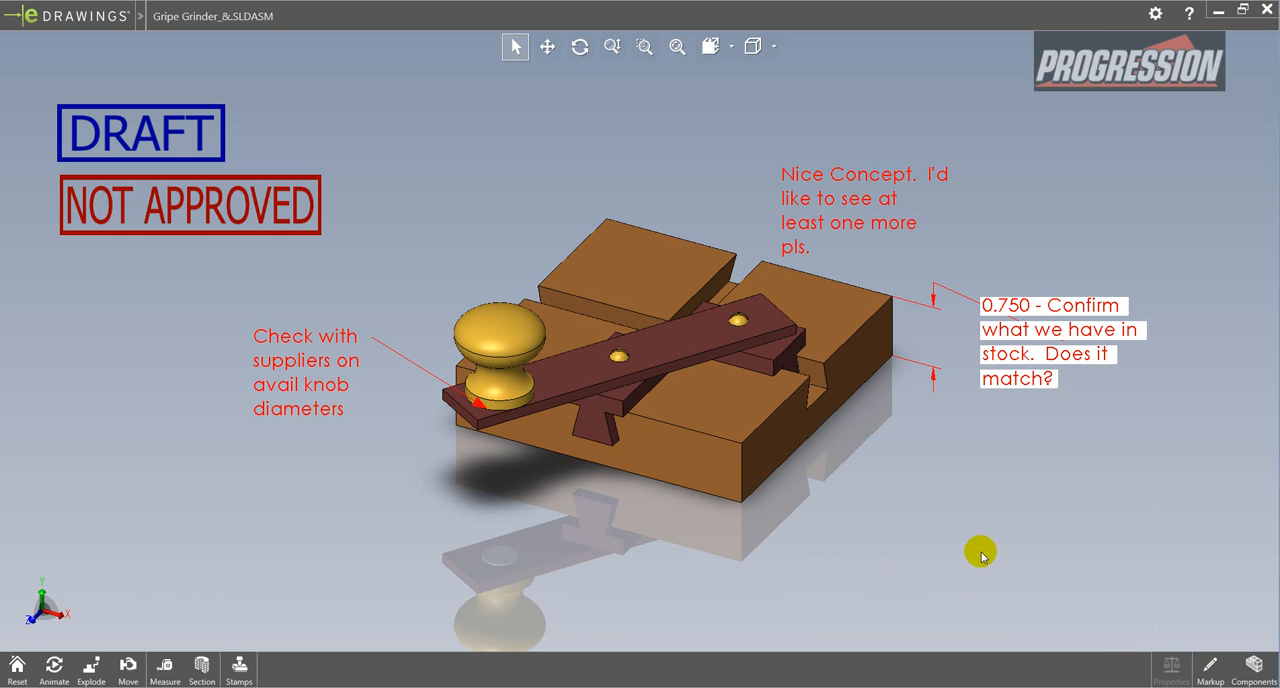
mouse_move(68, 18)
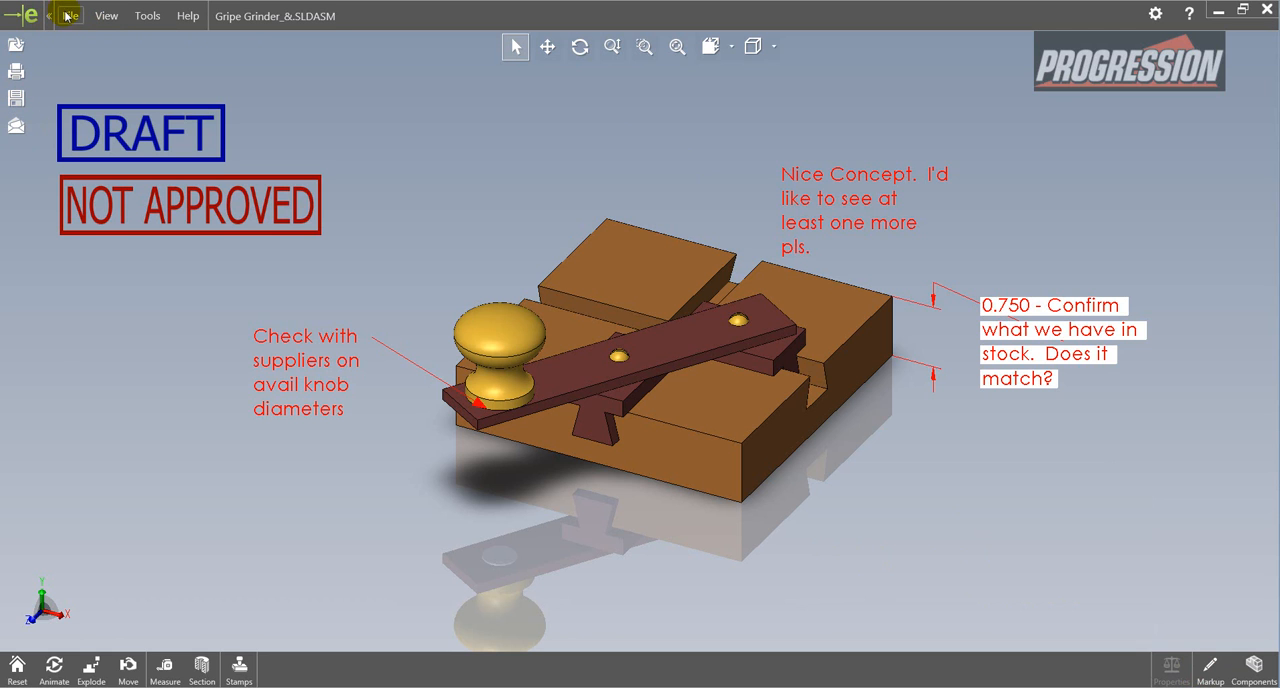
mouse_move(286, 96)
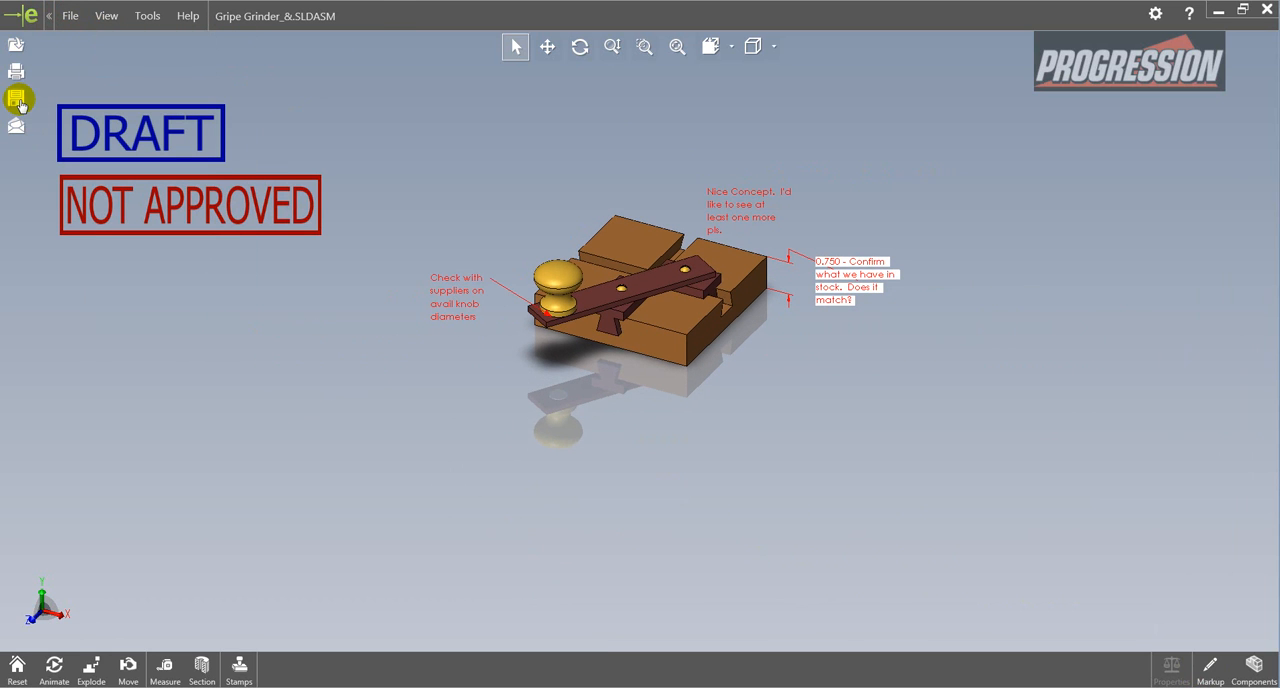
mouse_move(172, 72)
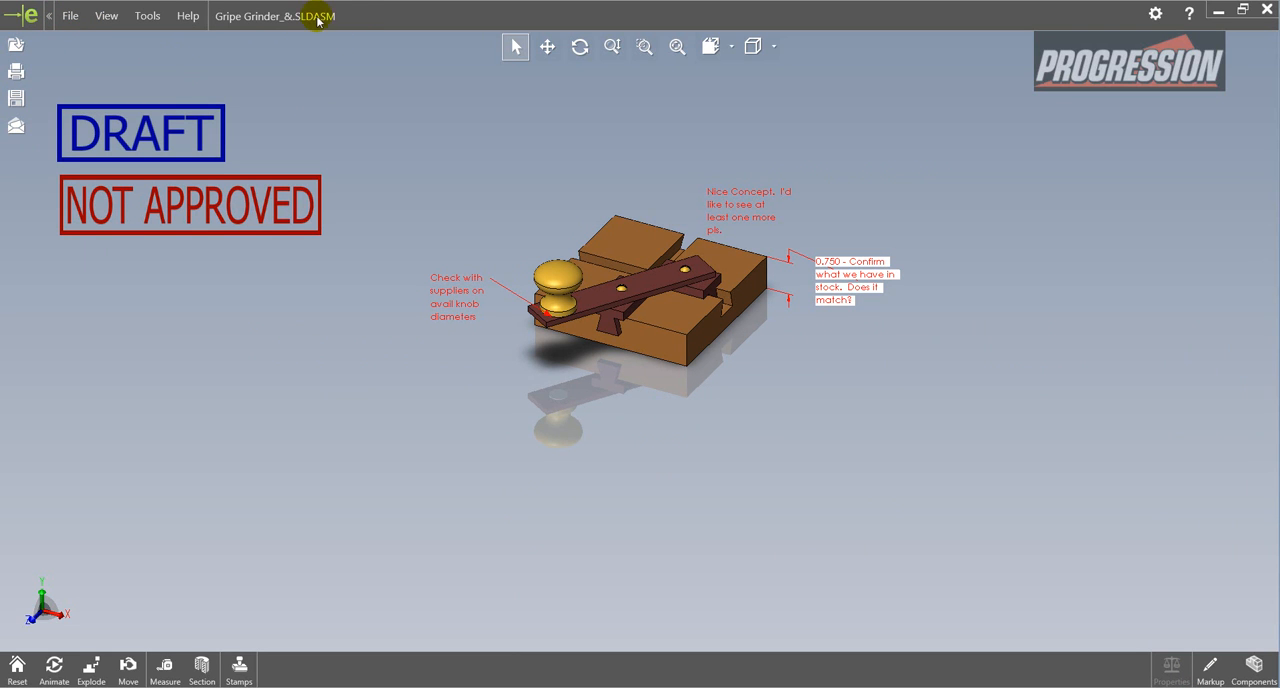
mouse_move(292, 56)
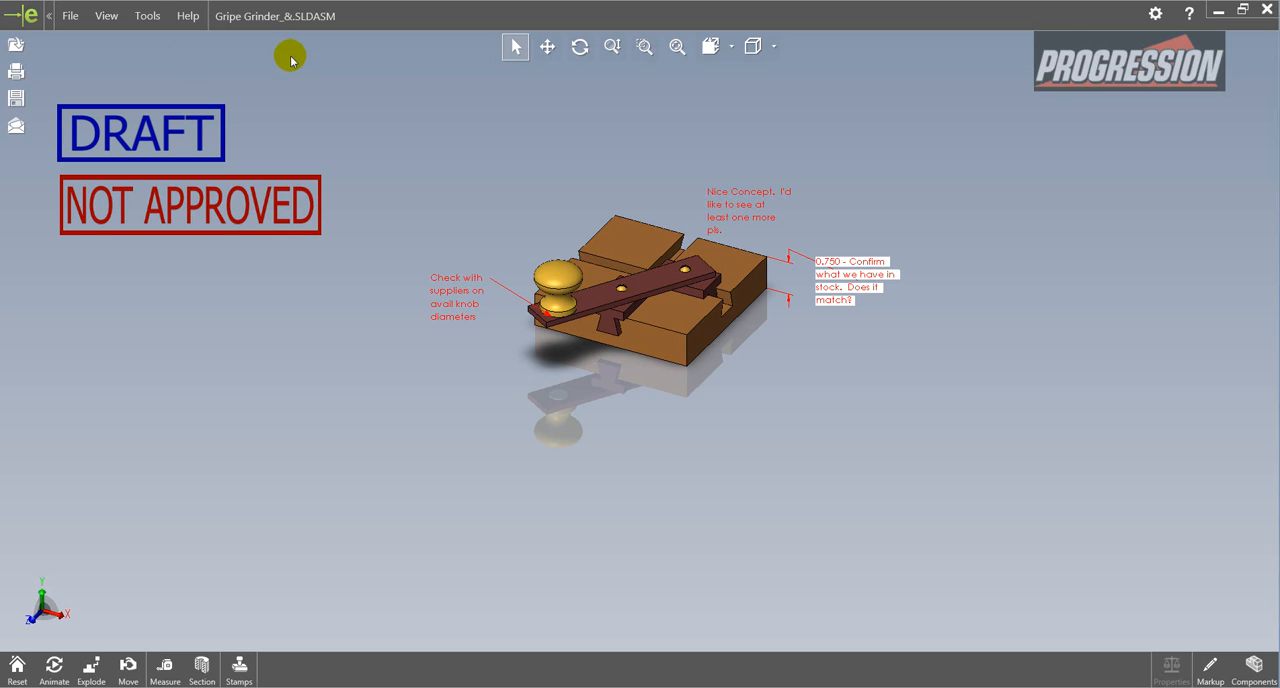
mouse_move(392, 182)
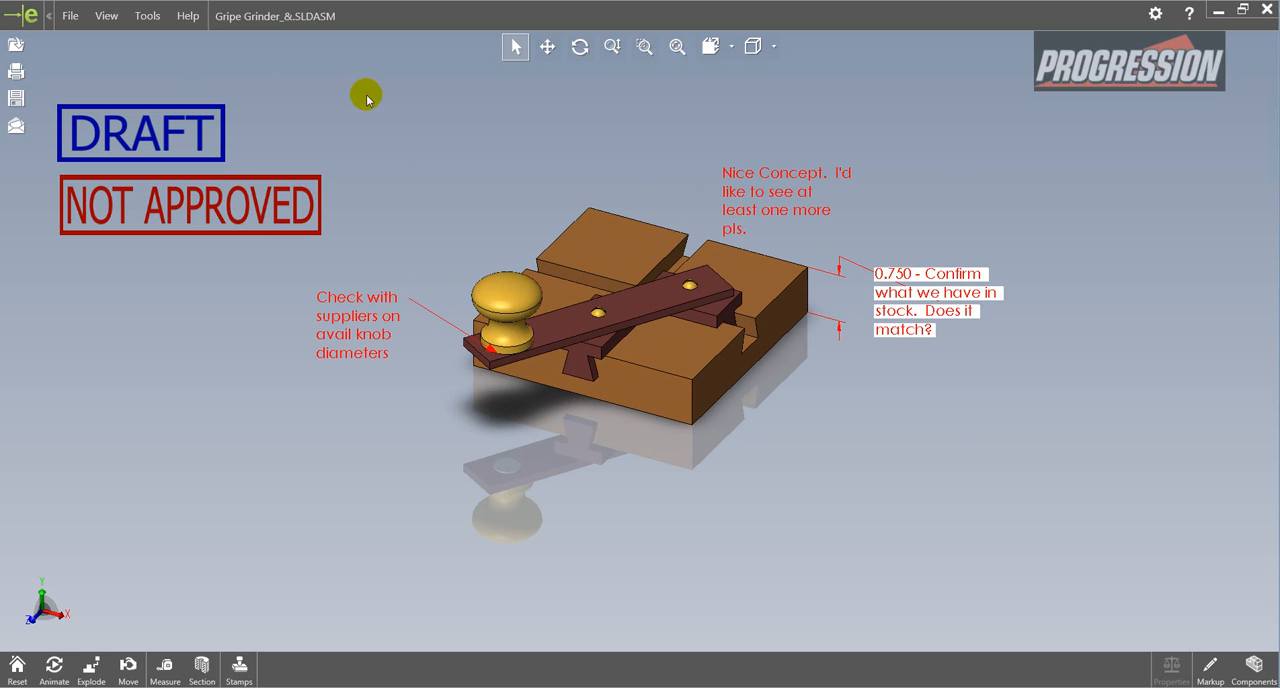
Step: Close the assembly saving the markup changes, then show the recent documents list
left_click(70, 16)
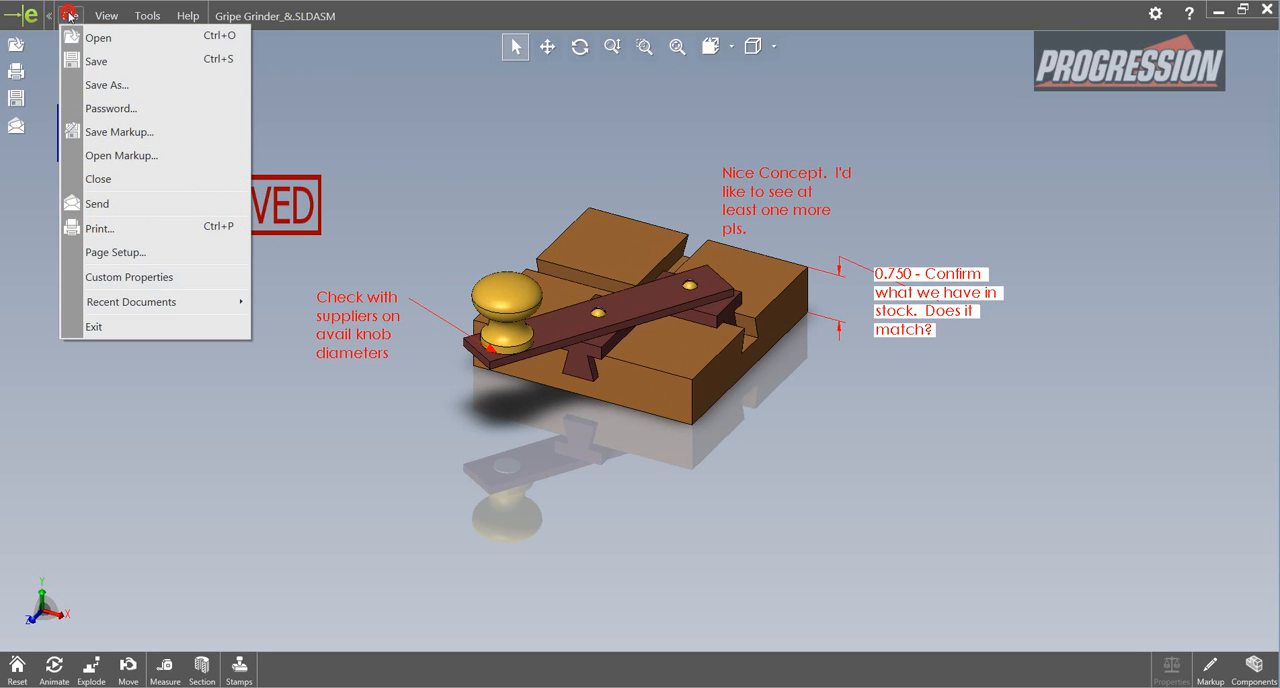
left_click(98, 178)
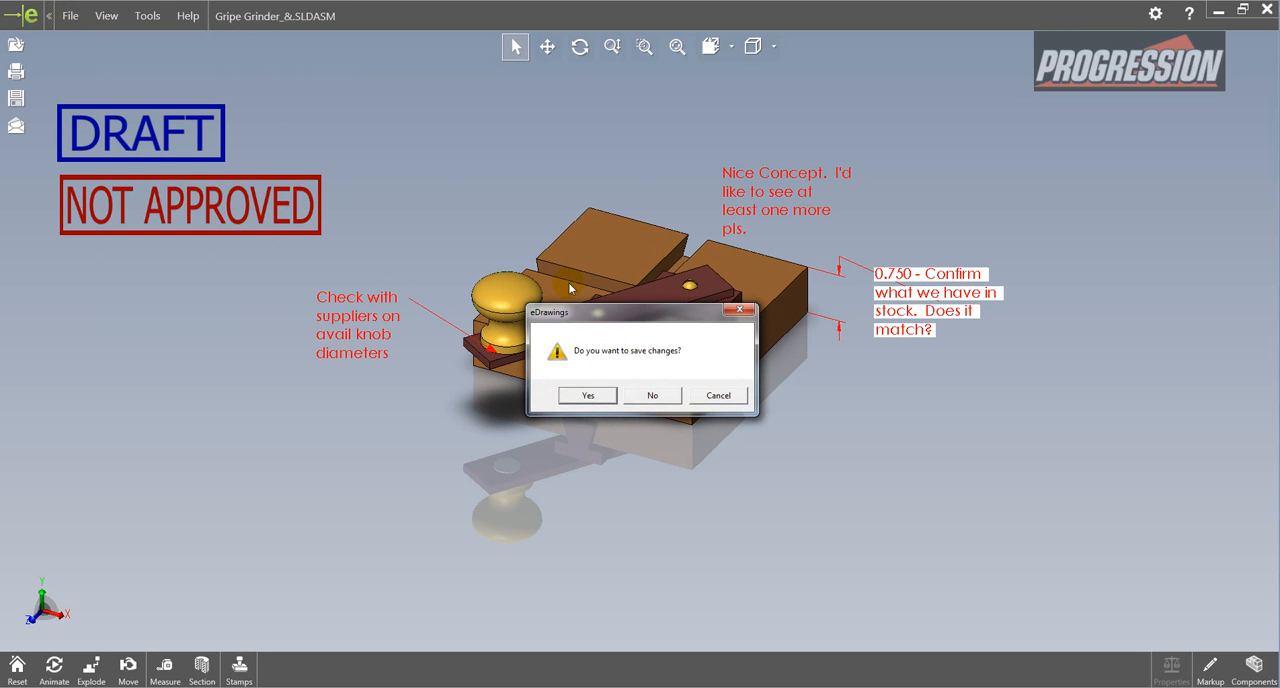
left_click(652, 396)
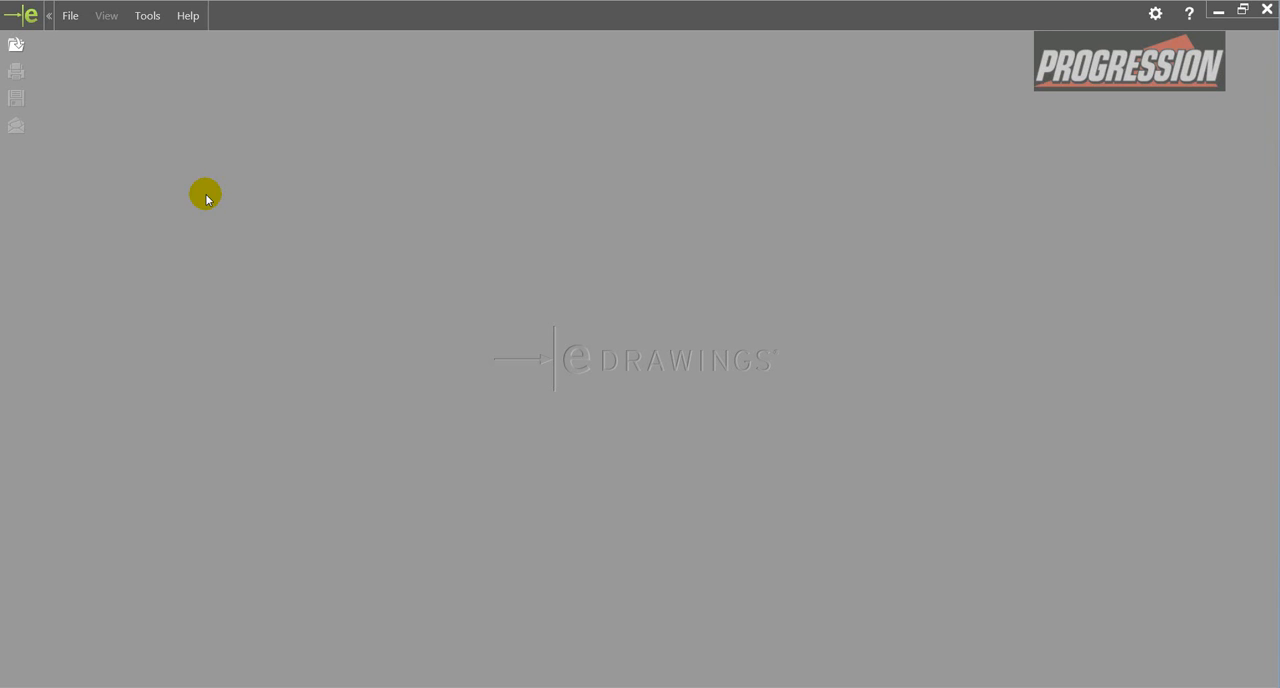
left_click(70, 16)
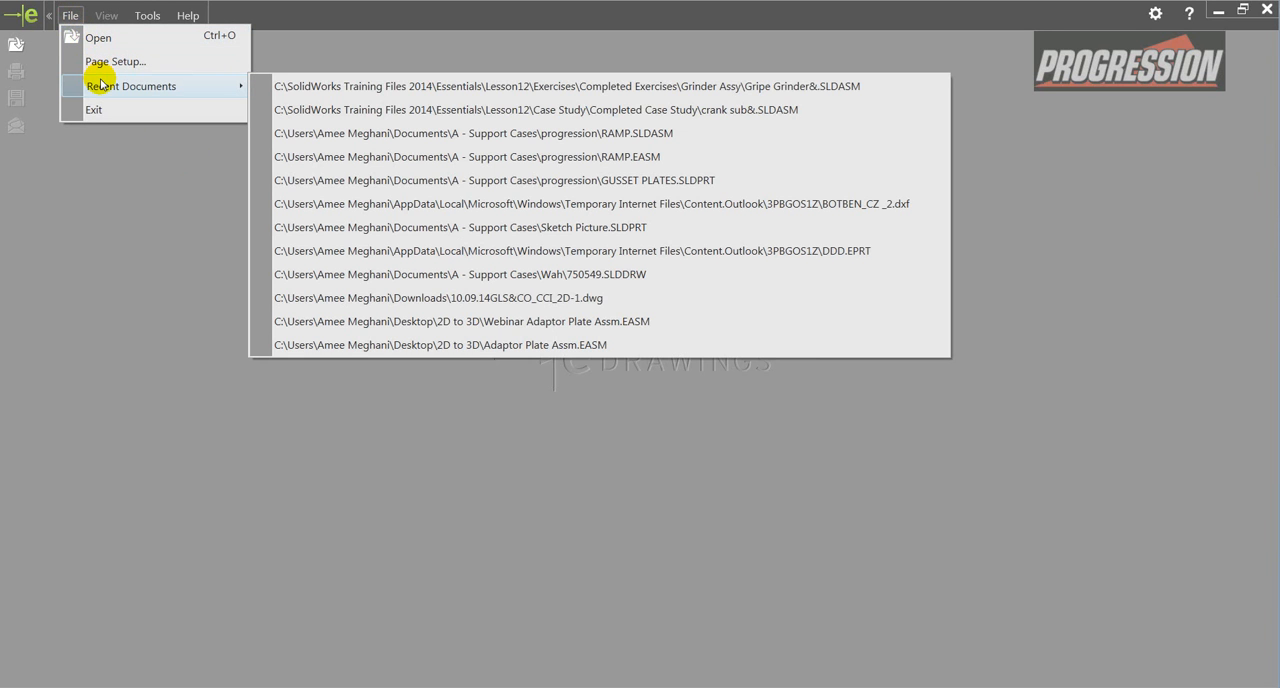
left_click(568, 86)
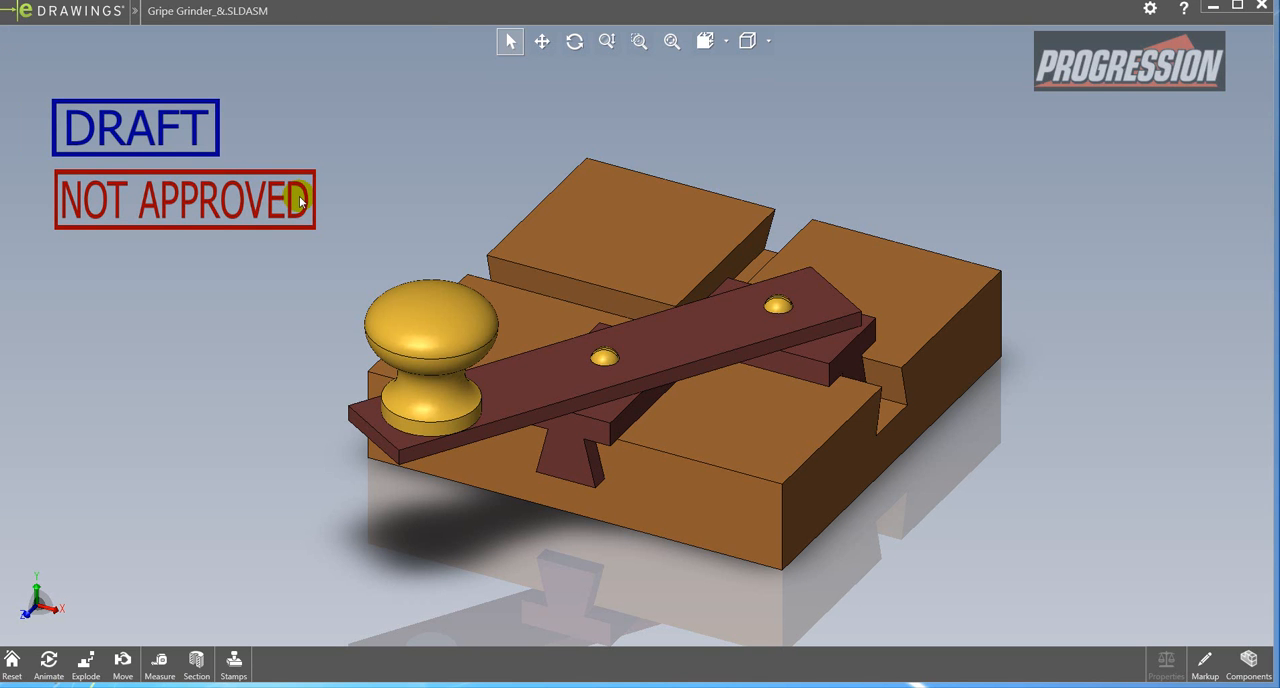
mouse_move(312, 418)
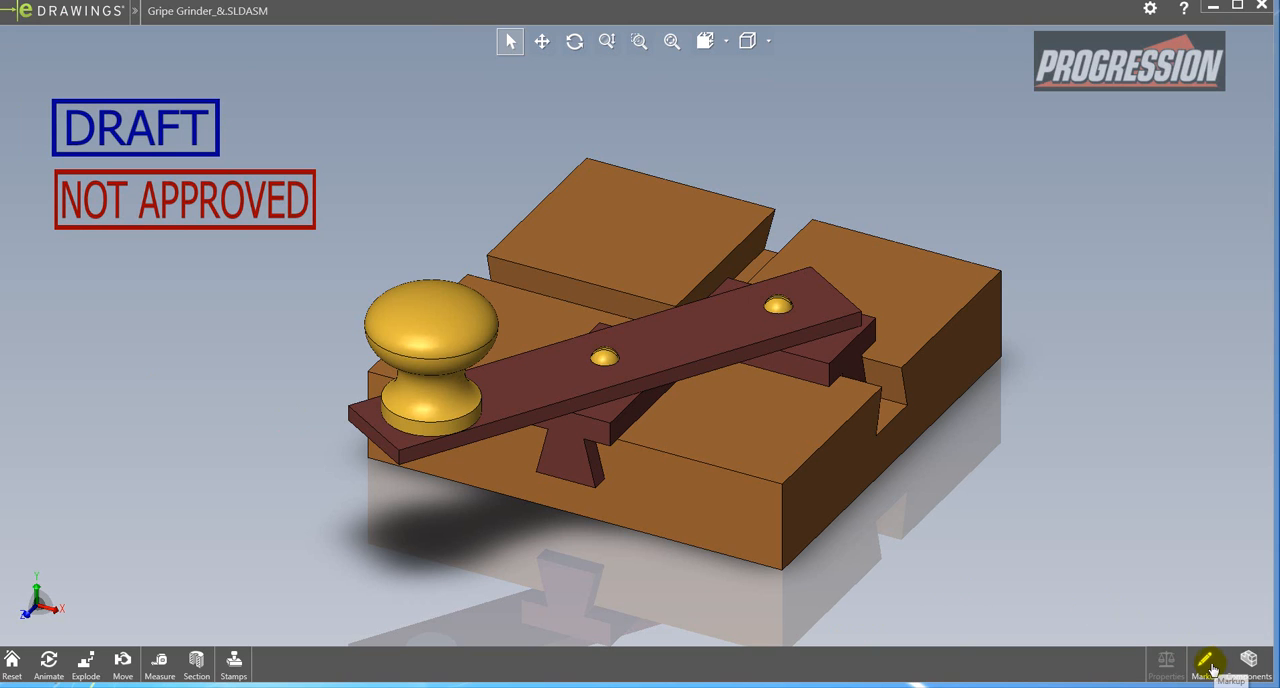
Step: Reopen the Markup panel and display the saved Comment1 group's annotations
left_click(1204, 664)
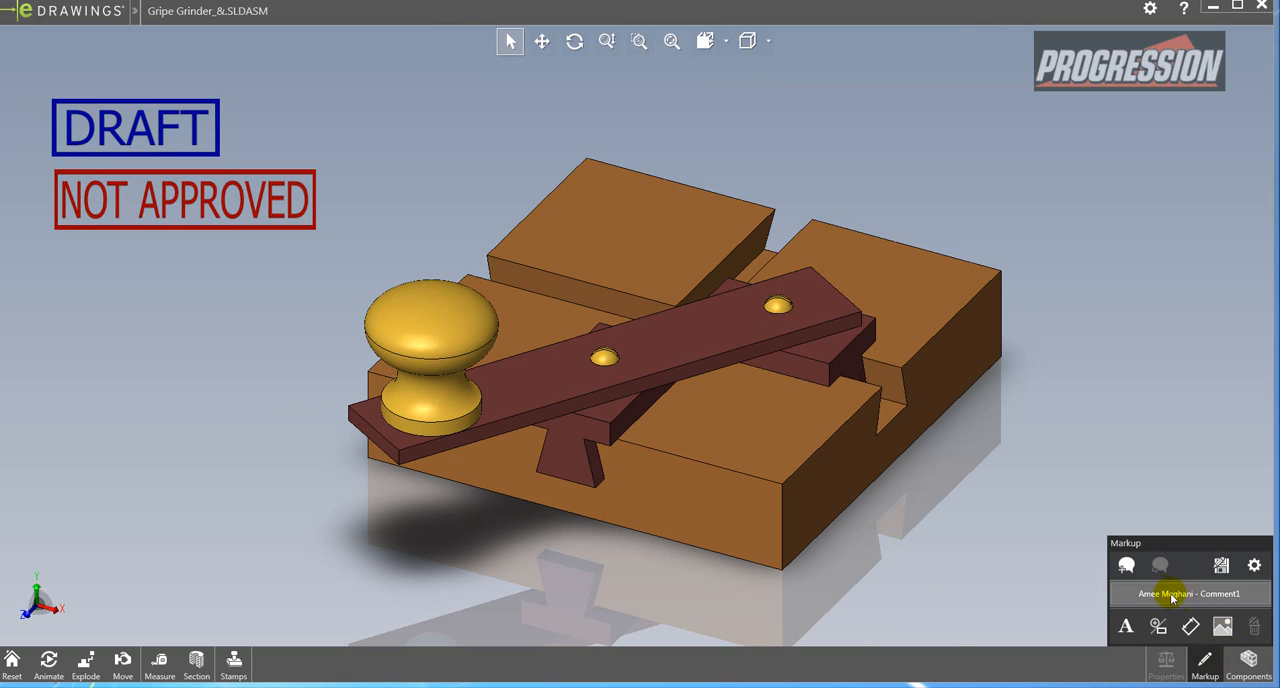
left_click(1188, 592)
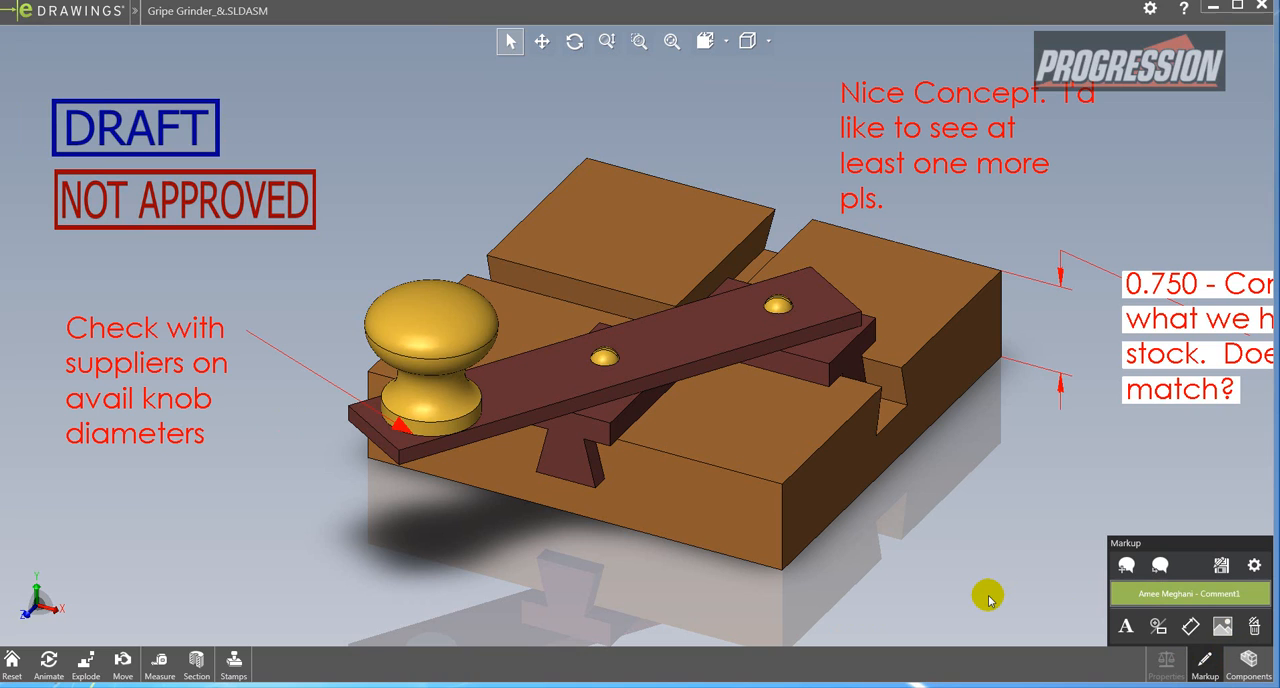
mouse_move(984, 590)
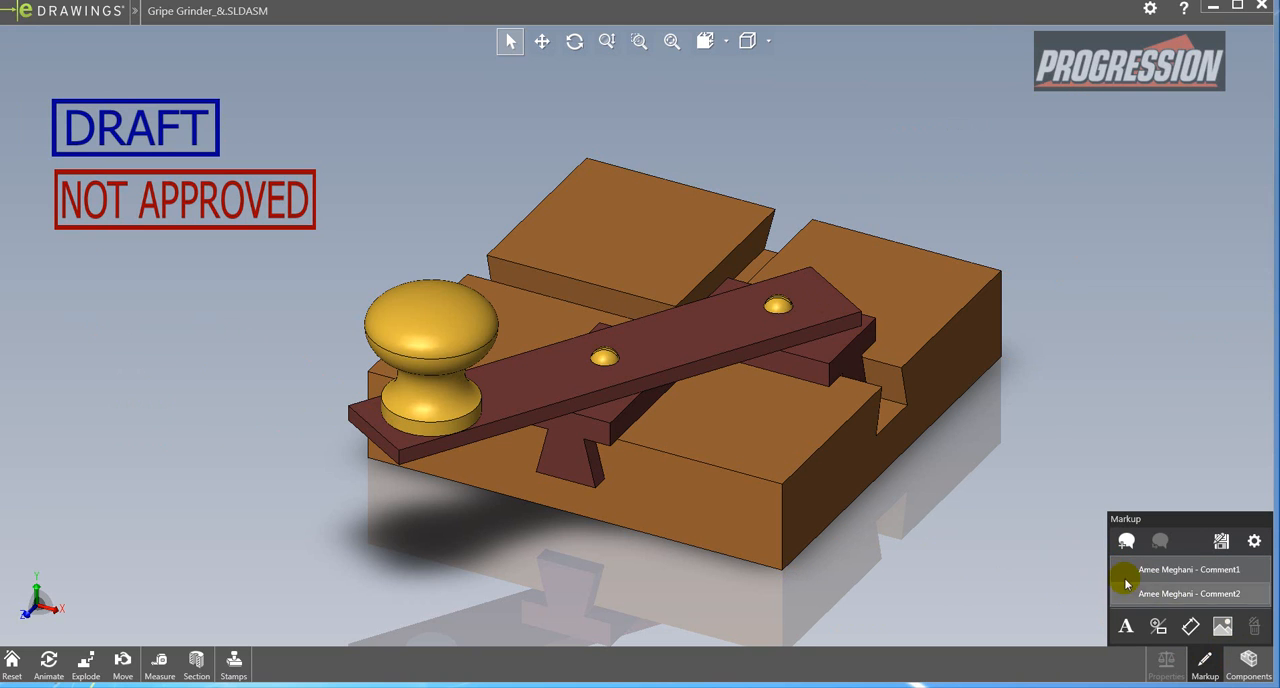
Step: Dimension the dark arm's long edge at 101.600 mm, placed below the model
left_click(1190, 626)
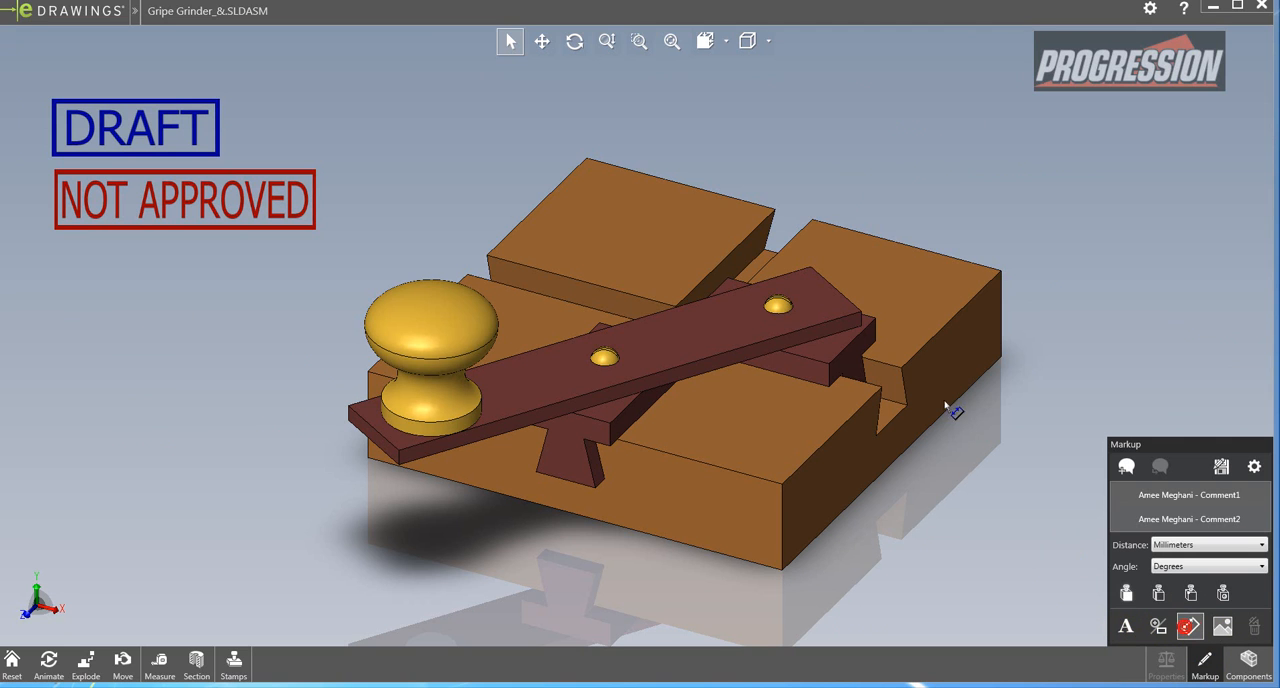
left_click_drag(400, 450, 856, 320)
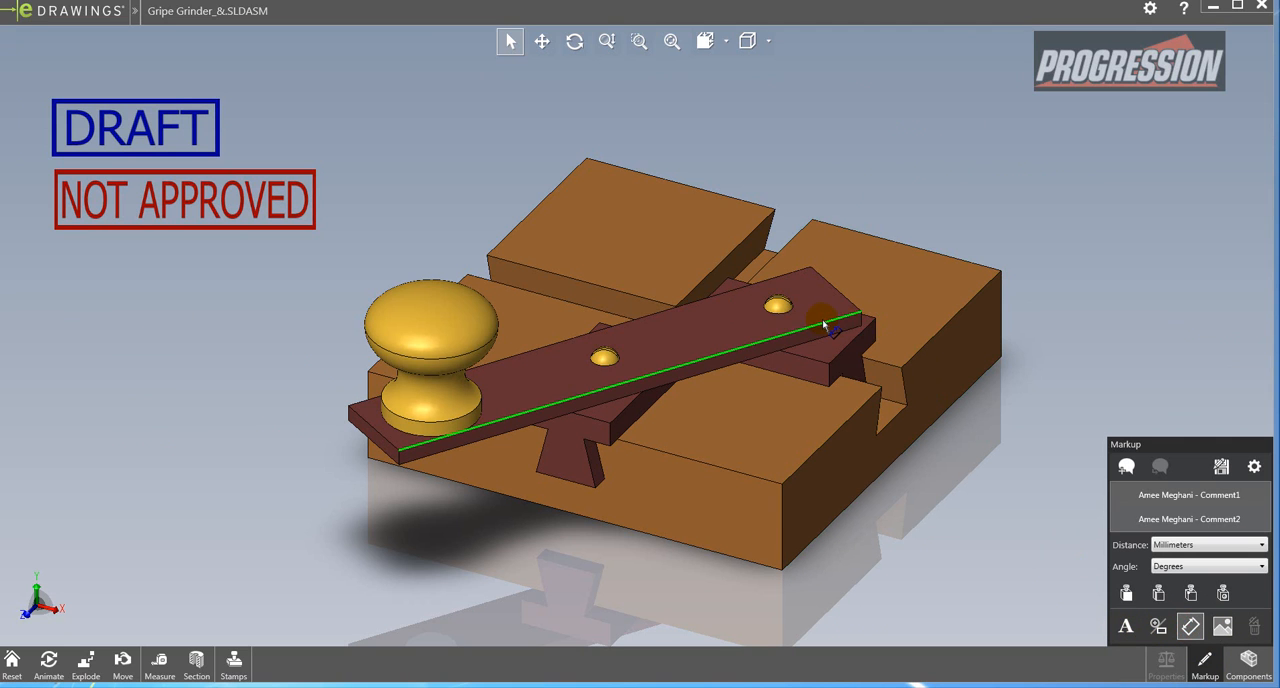
left_click(824, 320)
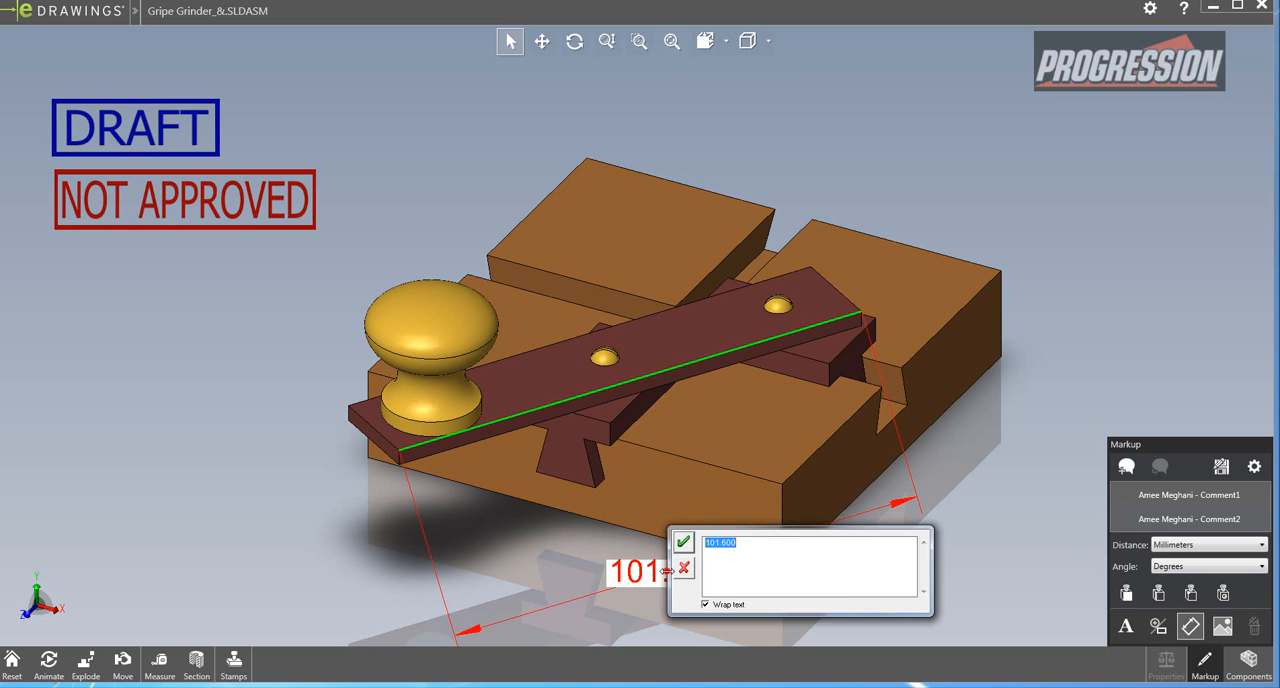
left_click(684, 542)
type("we used")
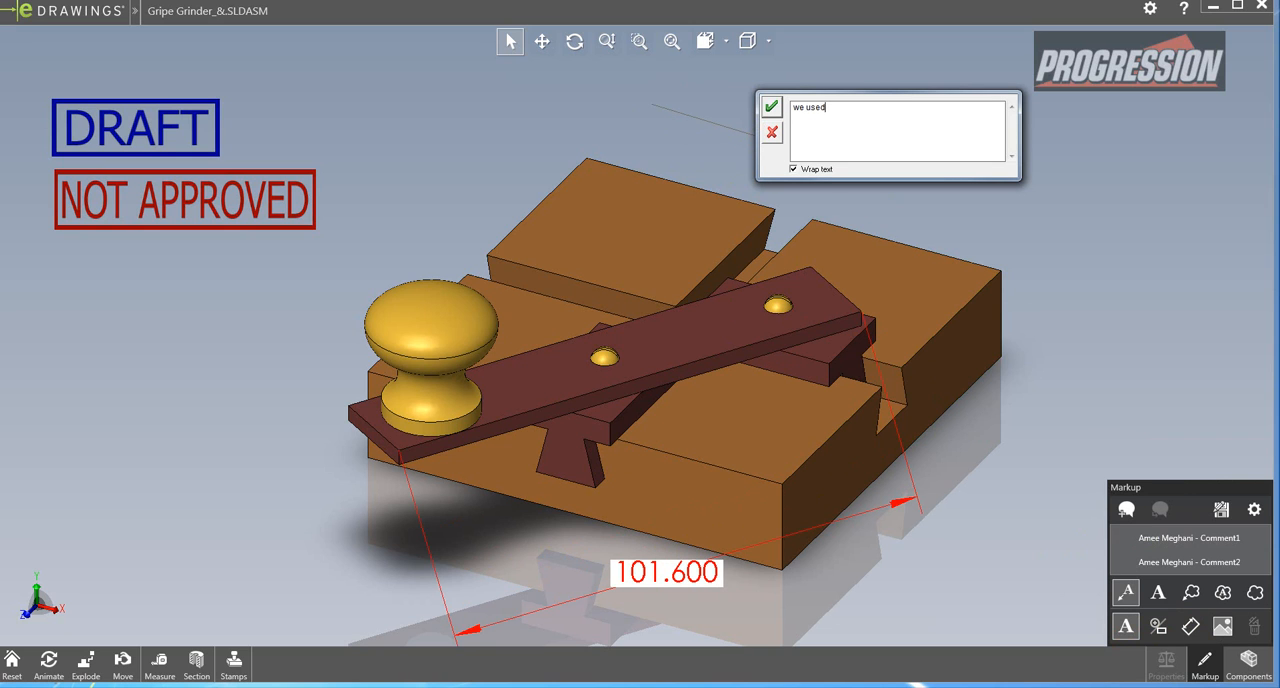
Step: Add a note saying this was tried last year and didn't work, asking if it's an issue now, with its leader on the model
type("this con")
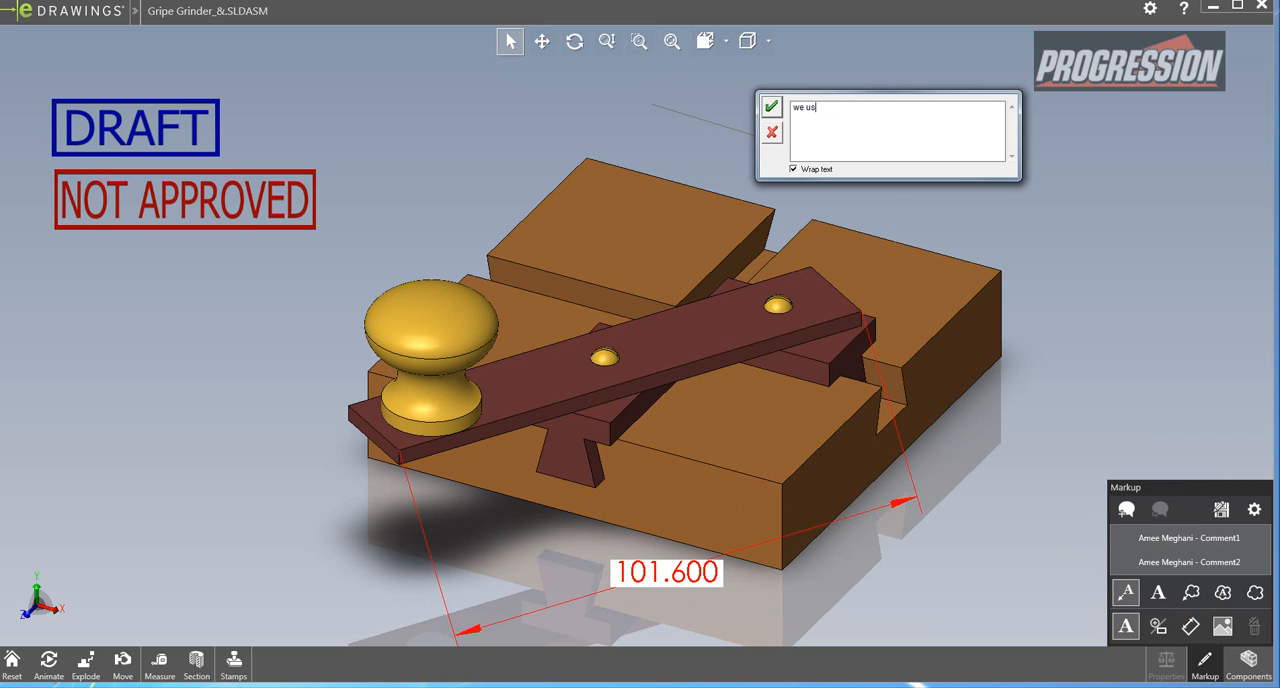
type("tried")
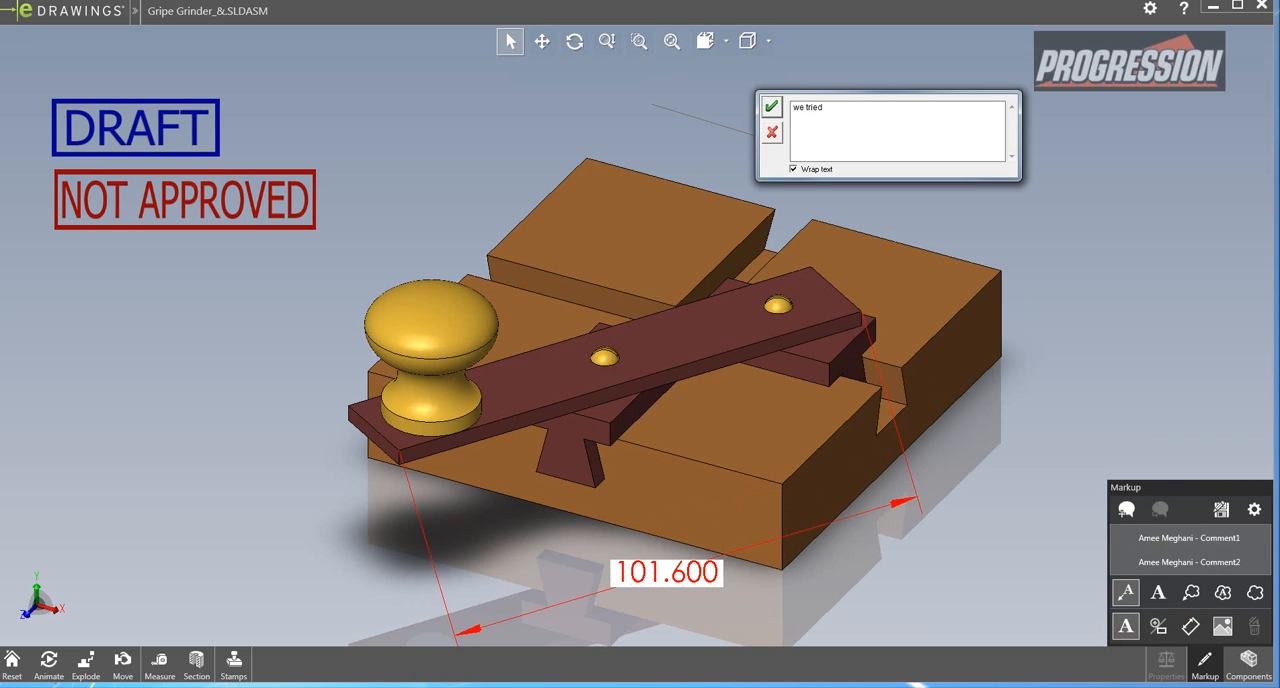
type("this last")
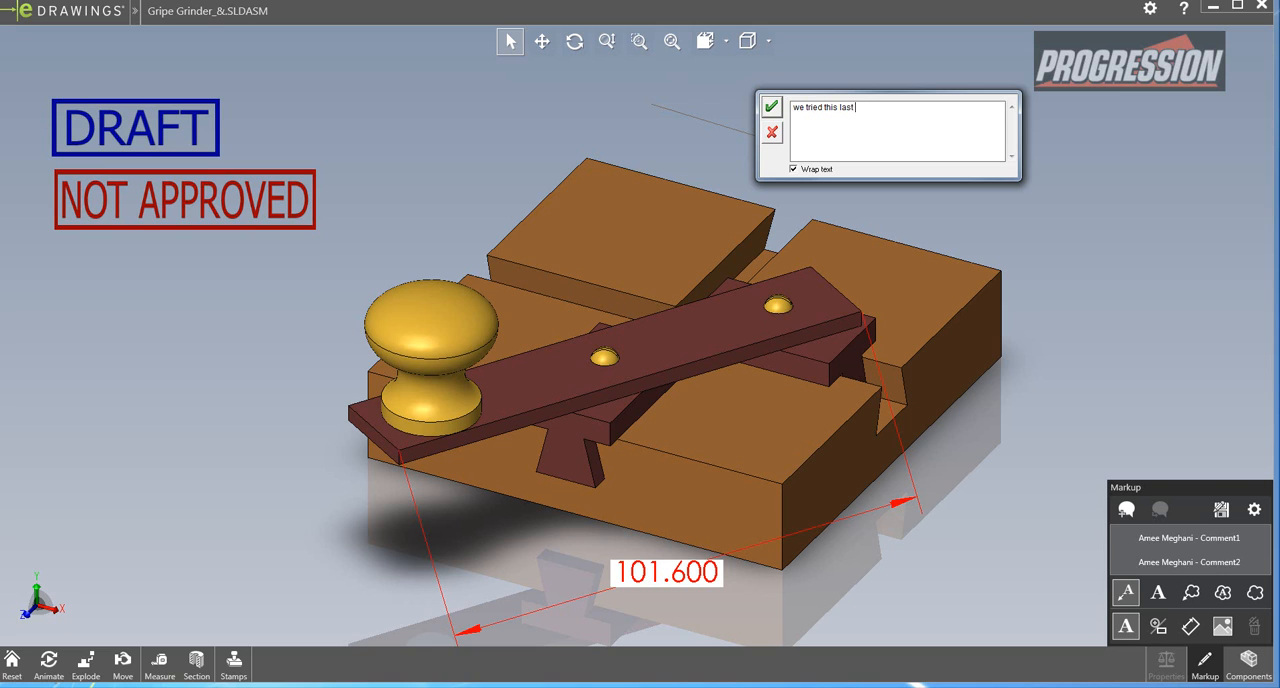
type("year and it")
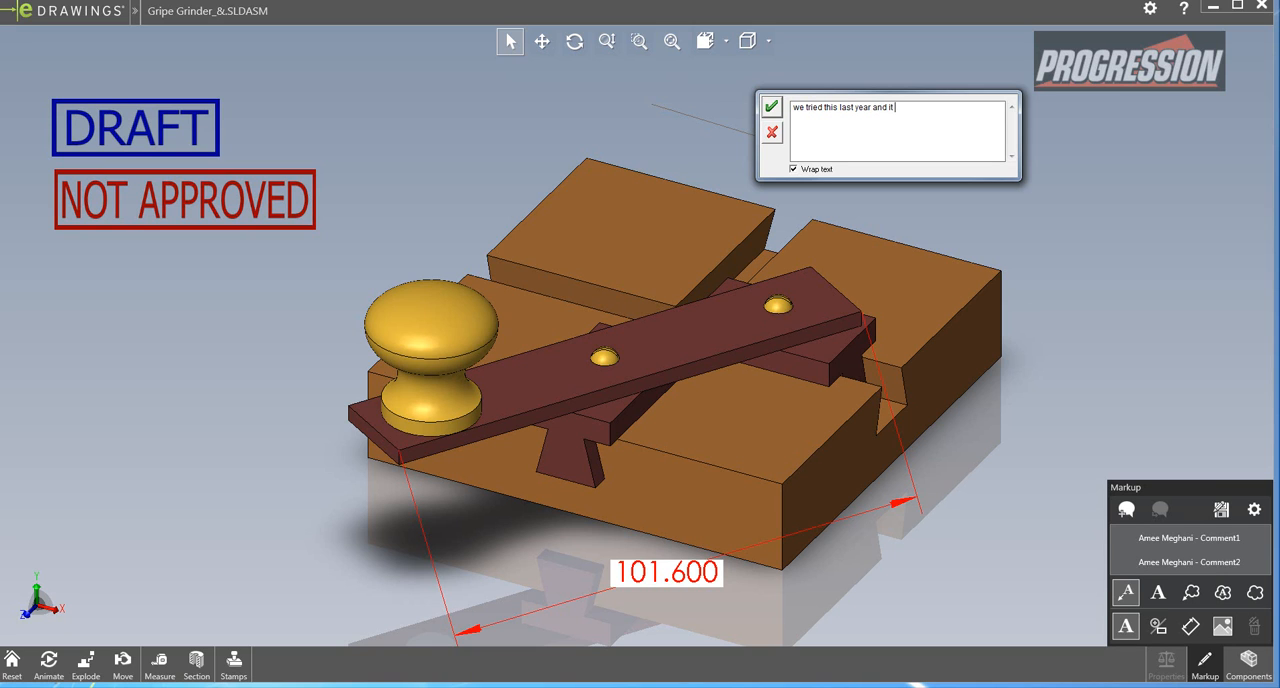
type("didn't work")
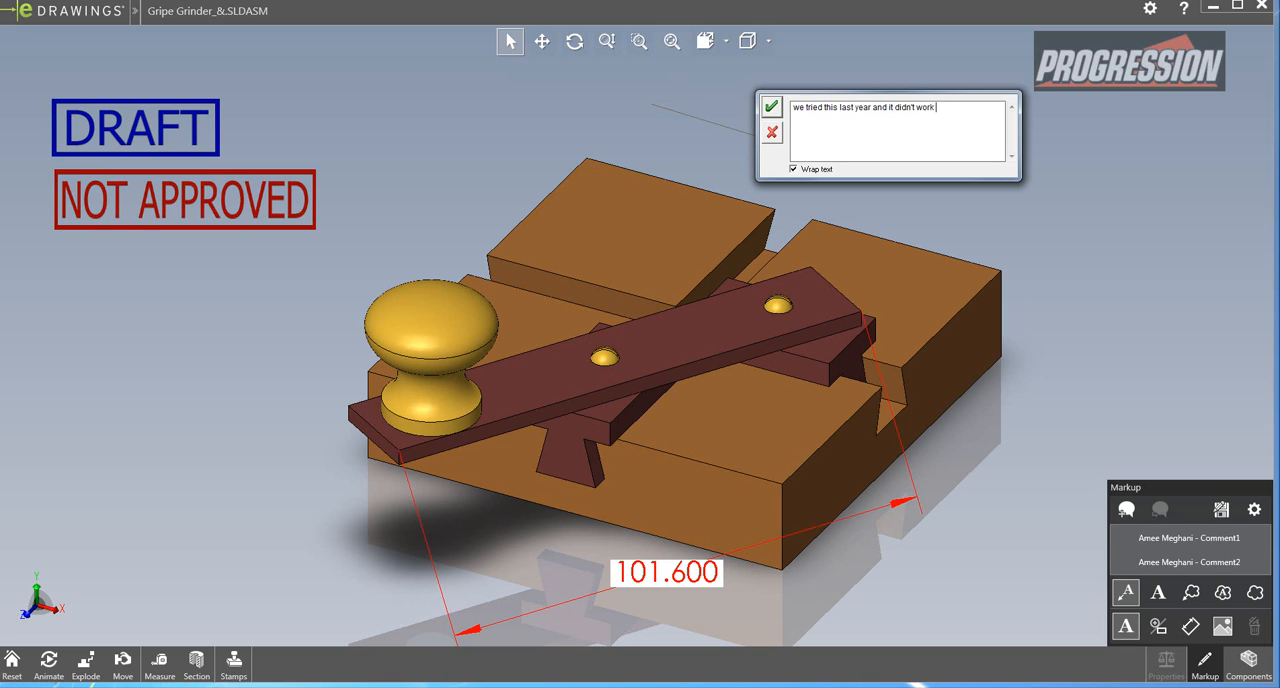
type("because....maybe not")
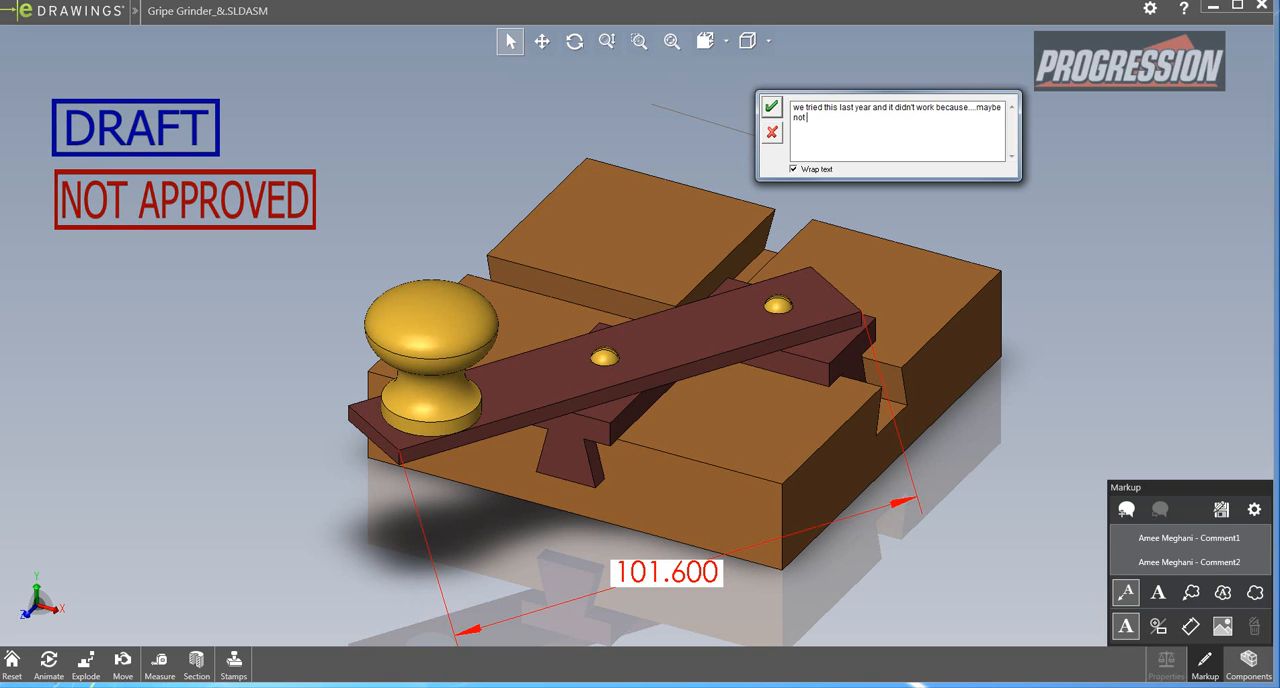
type("an issue now")
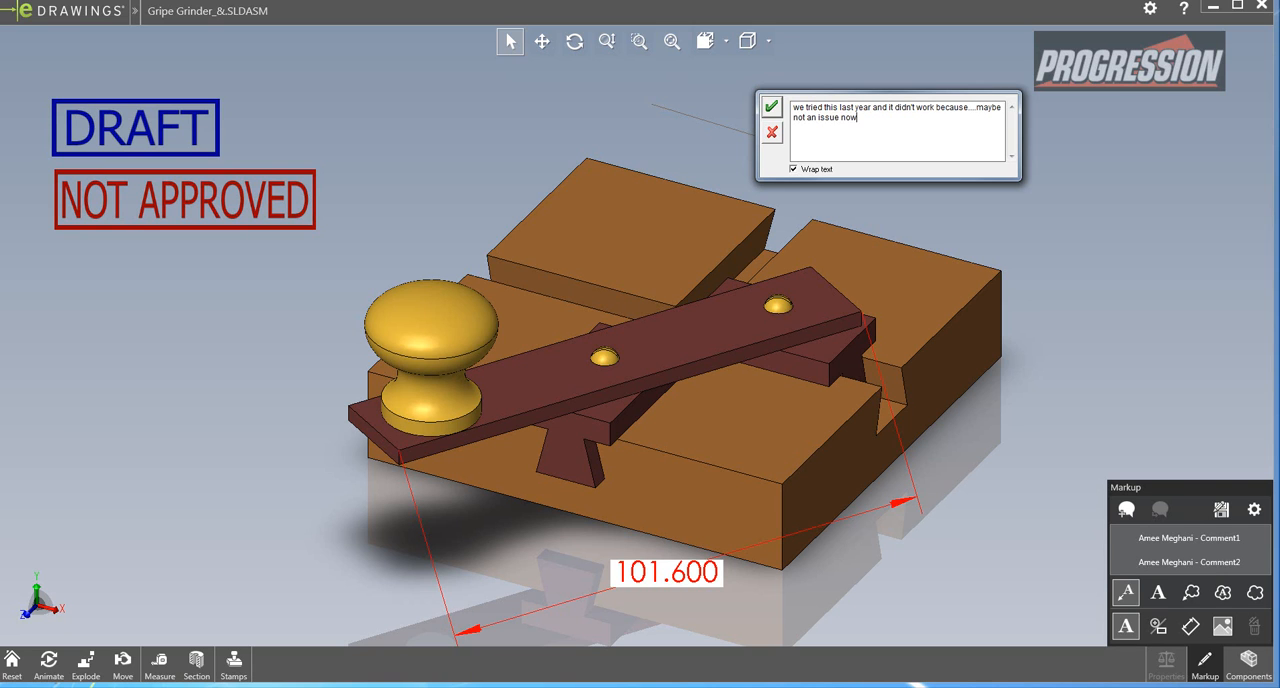
left_click(770, 106)
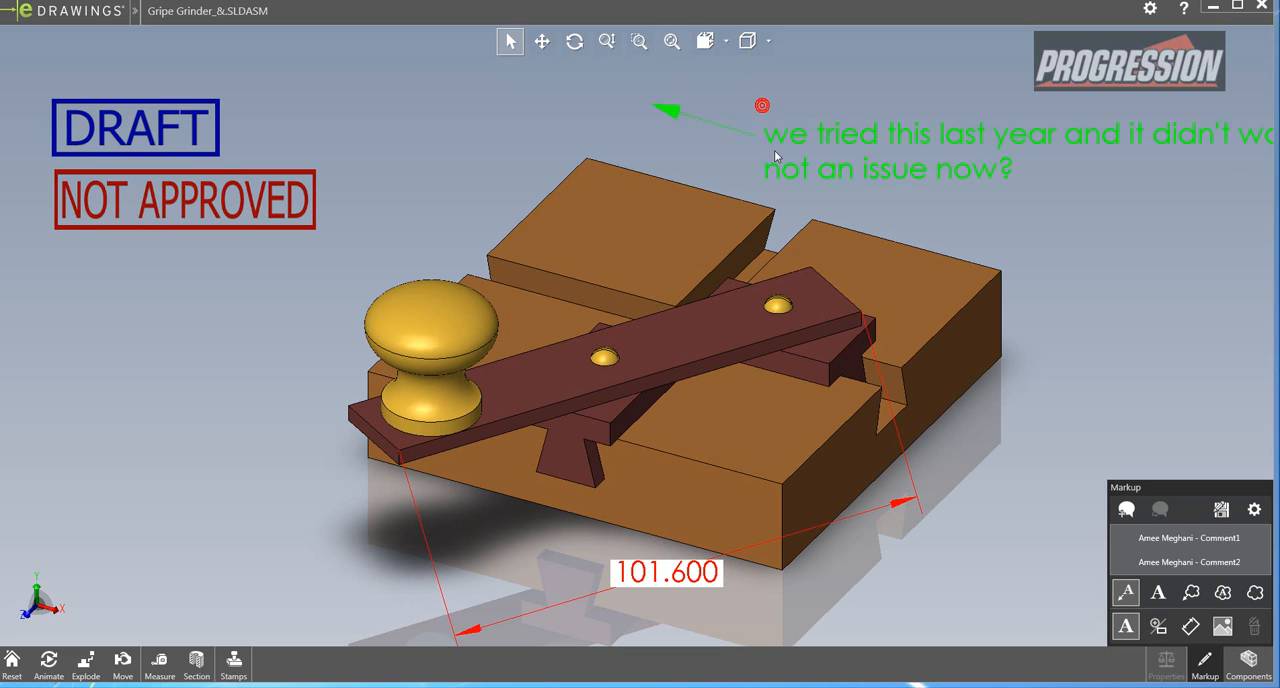
left_click(1190, 562)
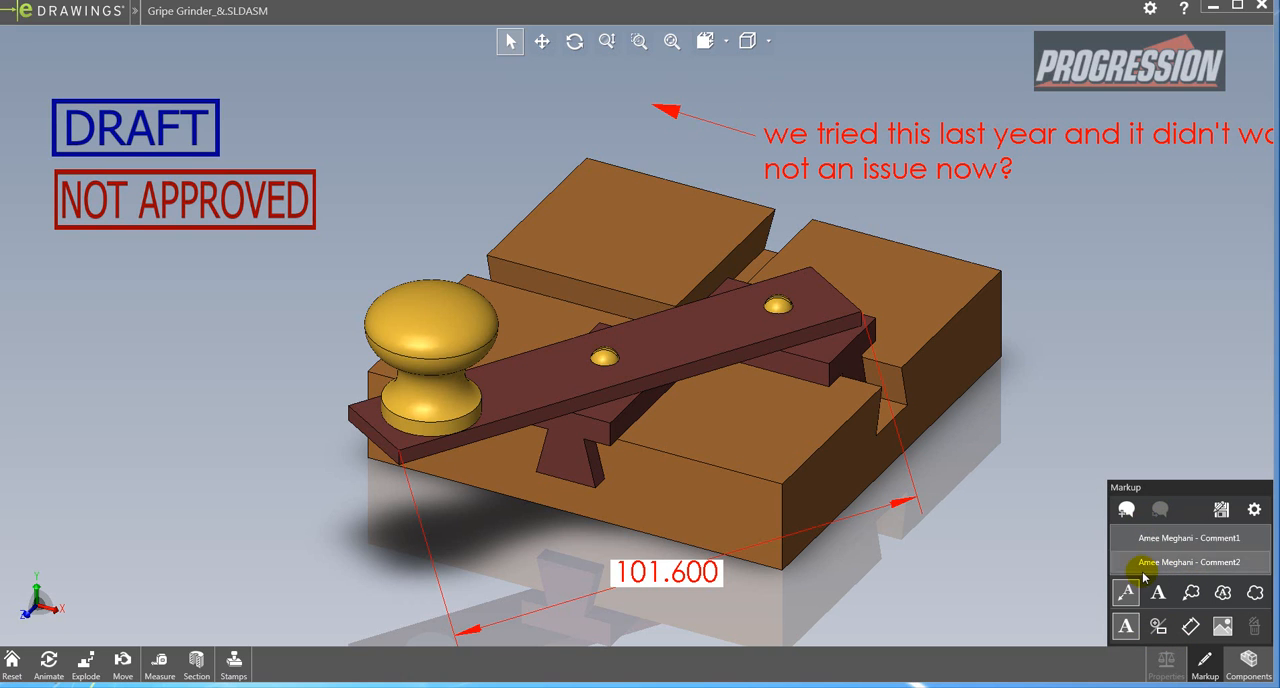
mouse_move(1104, 576)
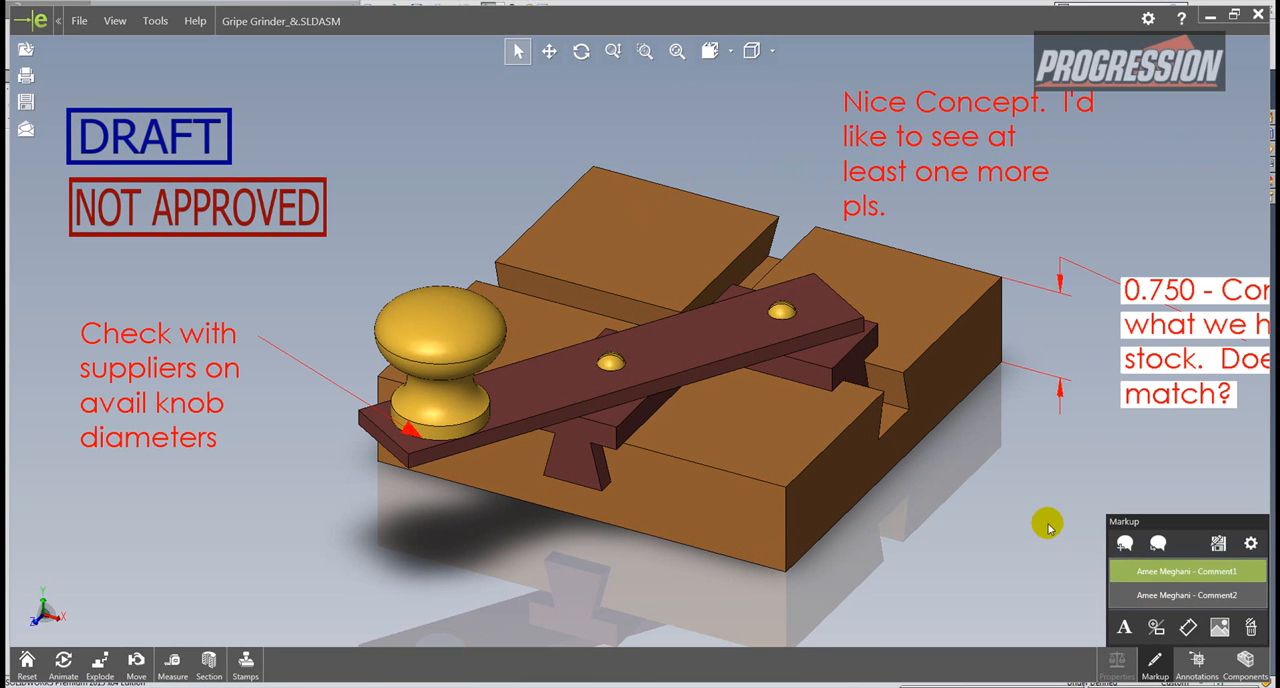
Step: Display Comment2's 101.600 dimension and last-year note instead of the first collaborator's notes
left_click(1188, 596)
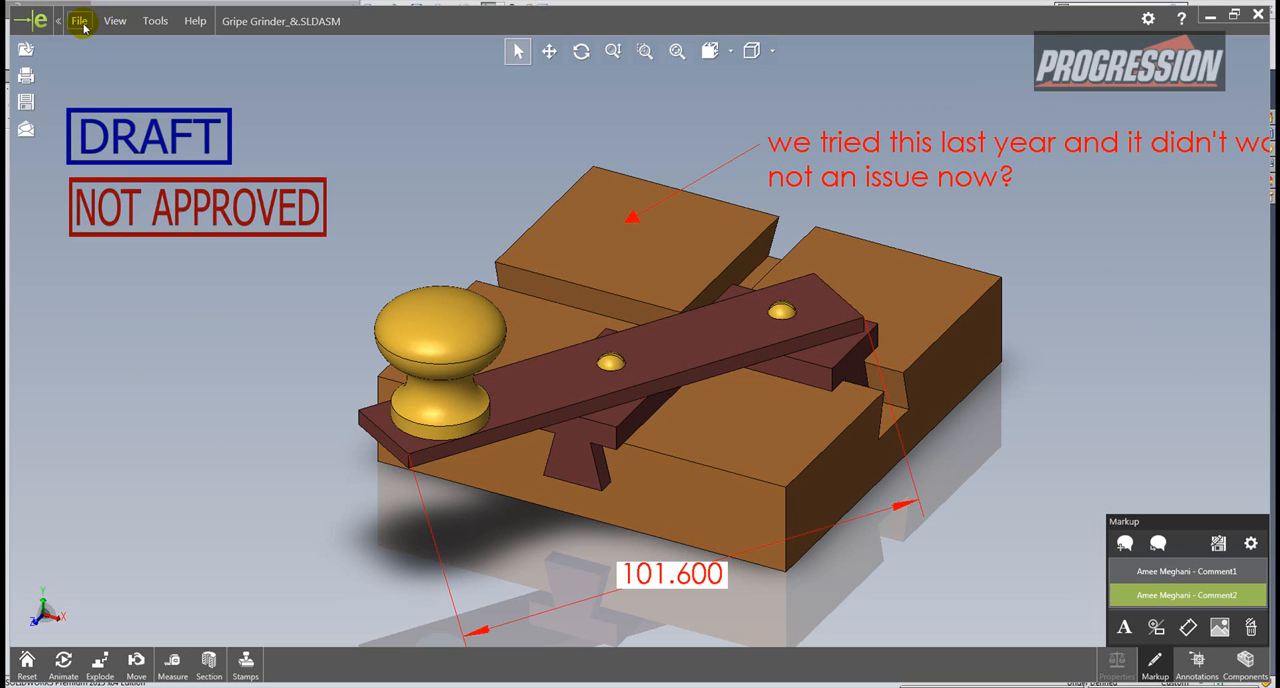
mouse_move(114, 66)
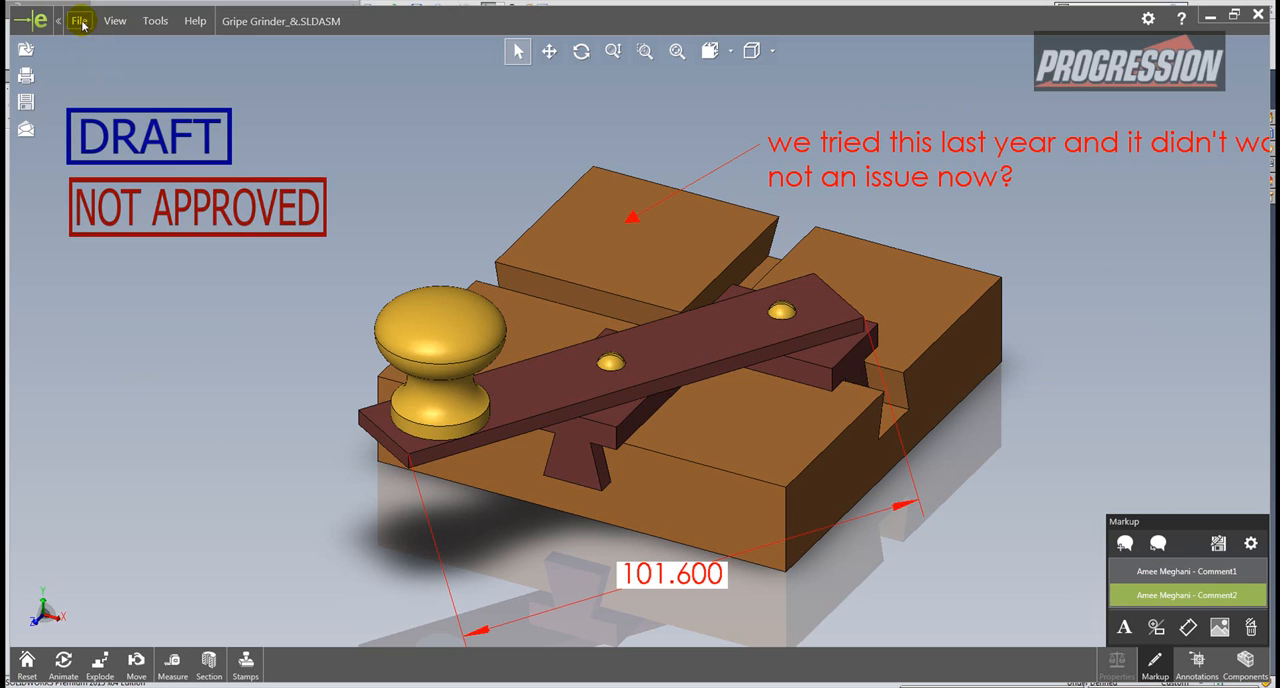
left_click(80, 20)
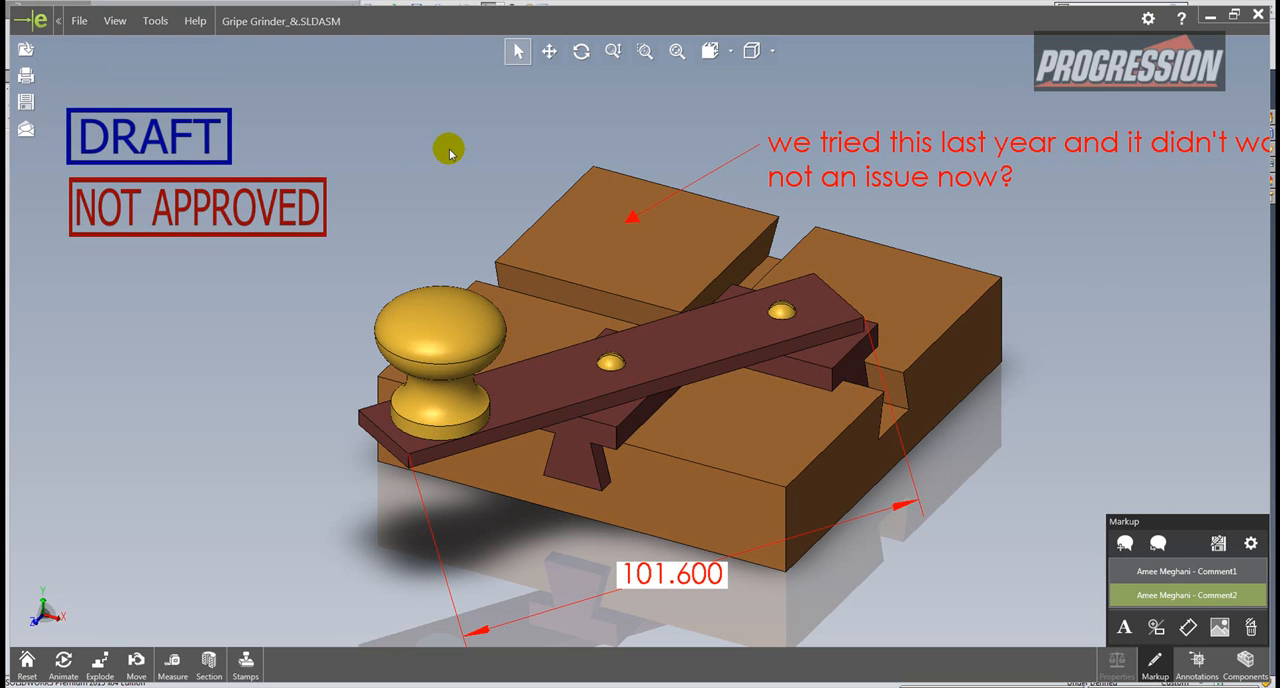
mouse_move(298, 22)
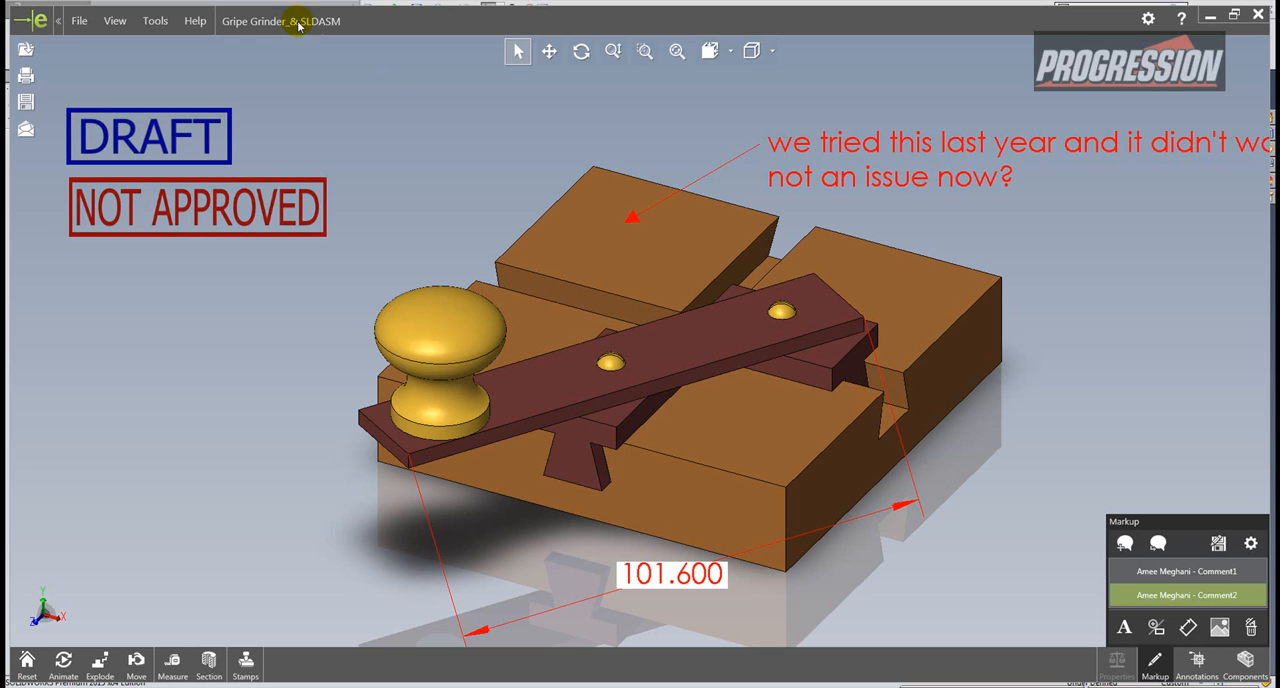
mouse_move(322, 40)
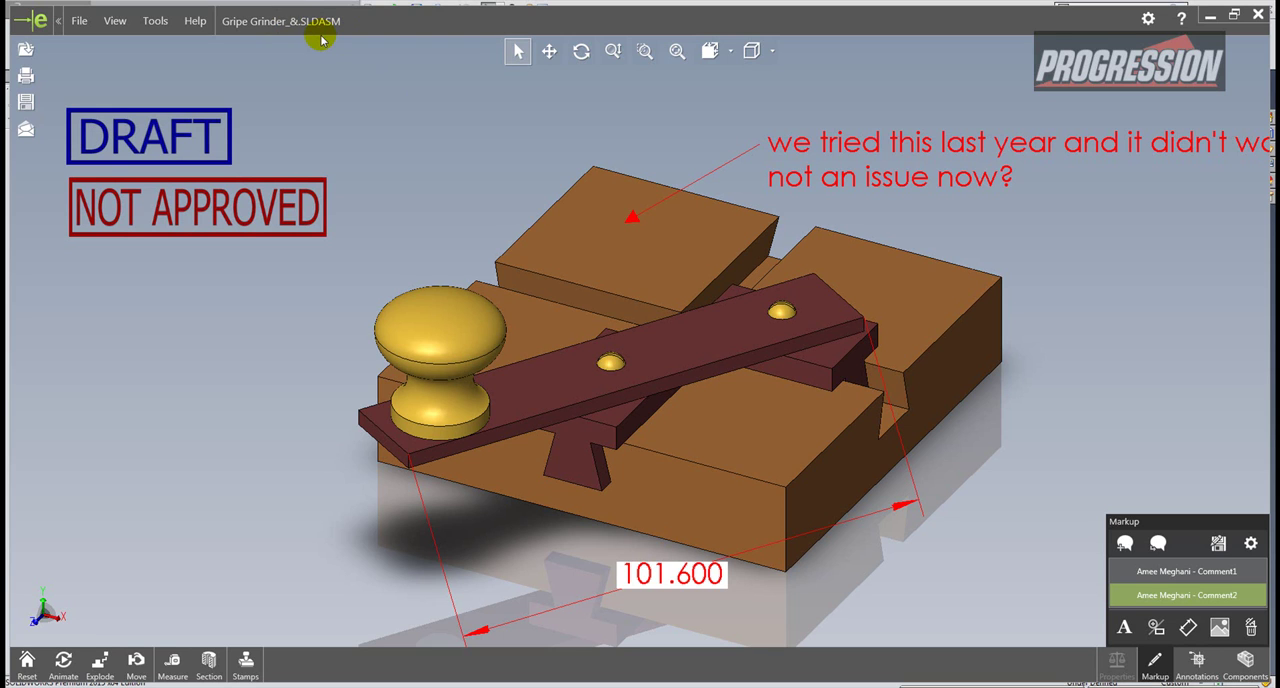
mouse_move(318, 28)
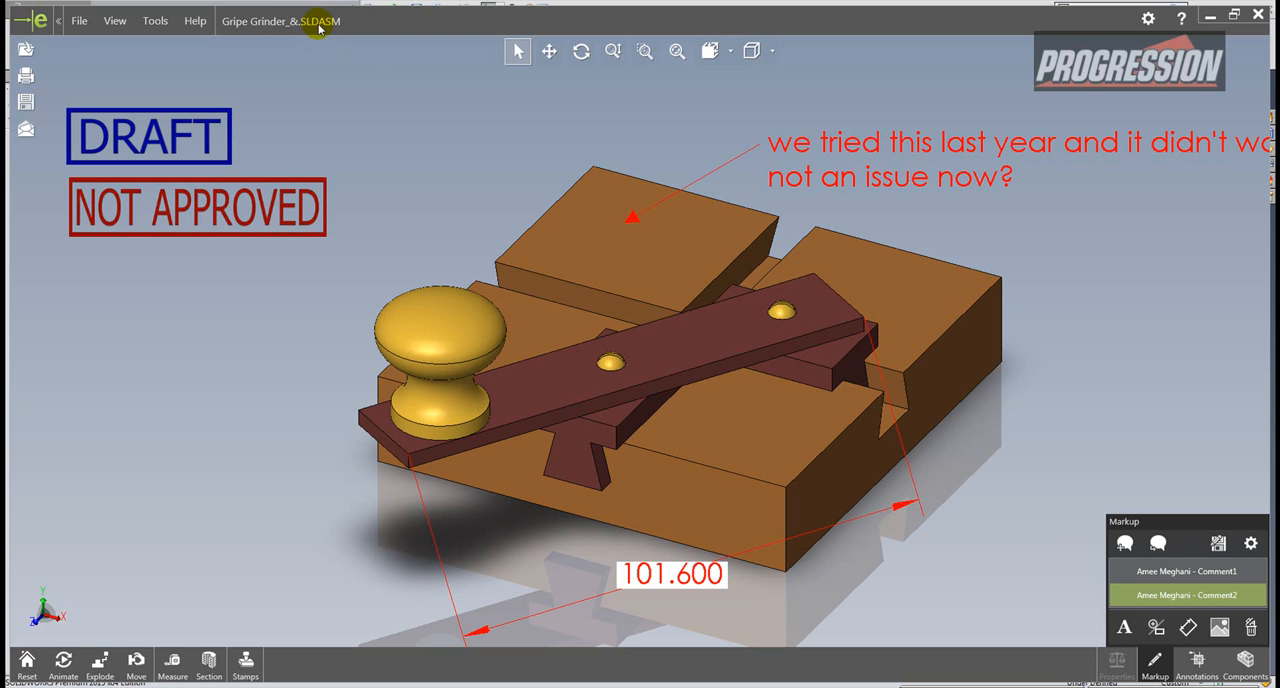
mouse_move(324, 32)
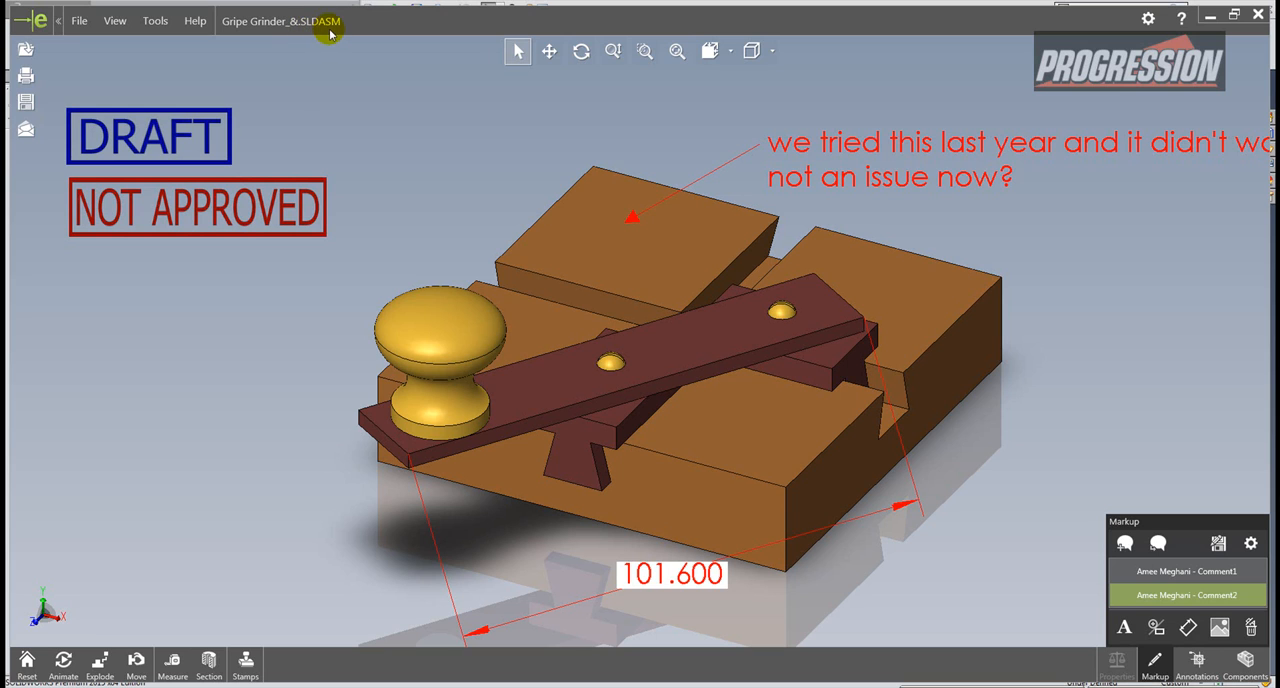
mouse_move(330, 36)
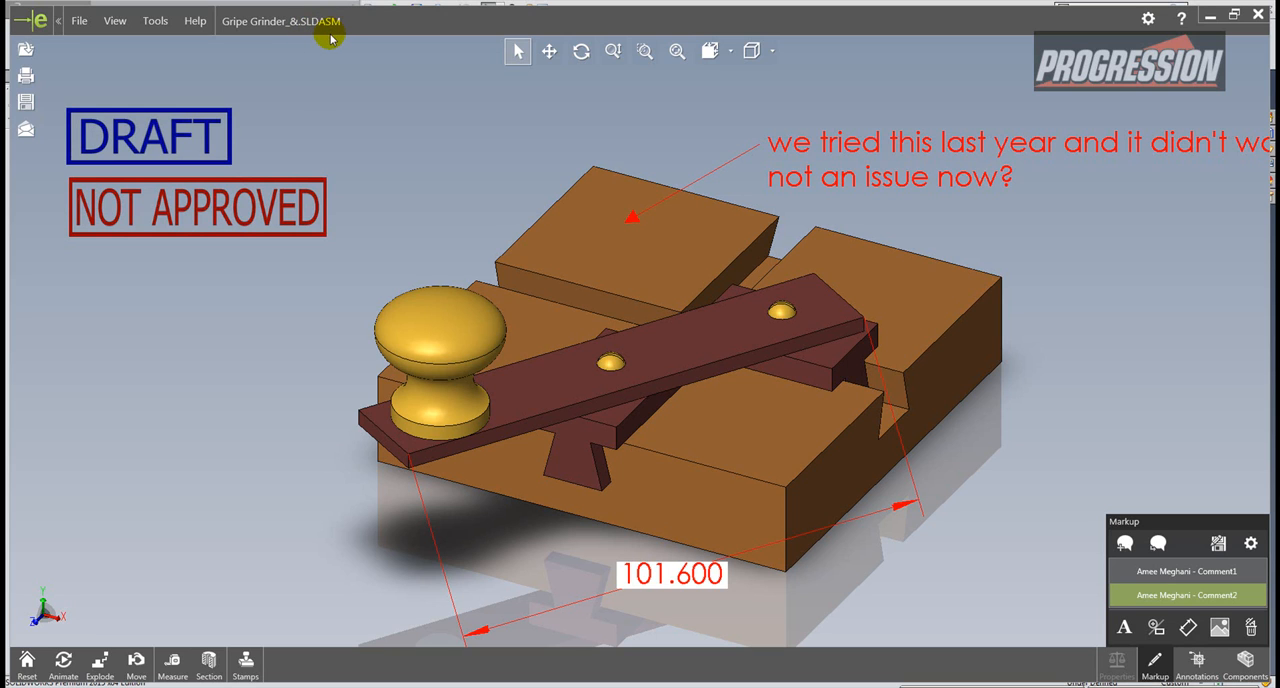
mouse_move(330, 40)
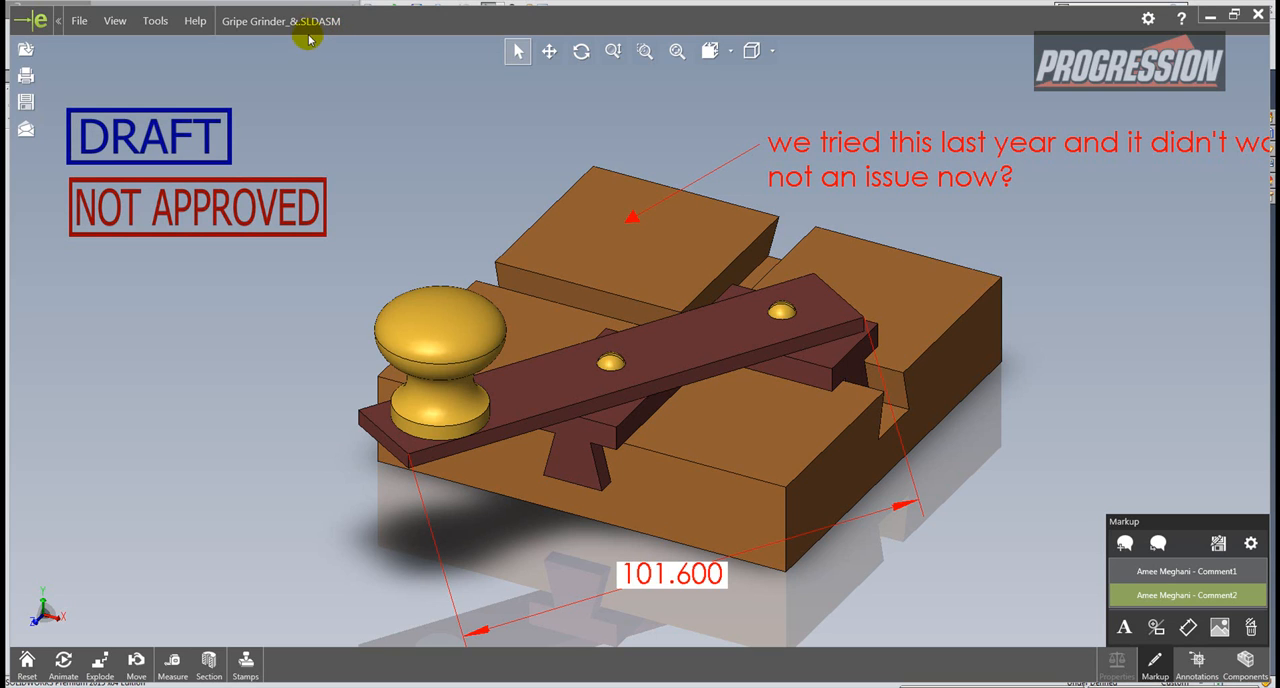
mouse_move(312, 30)
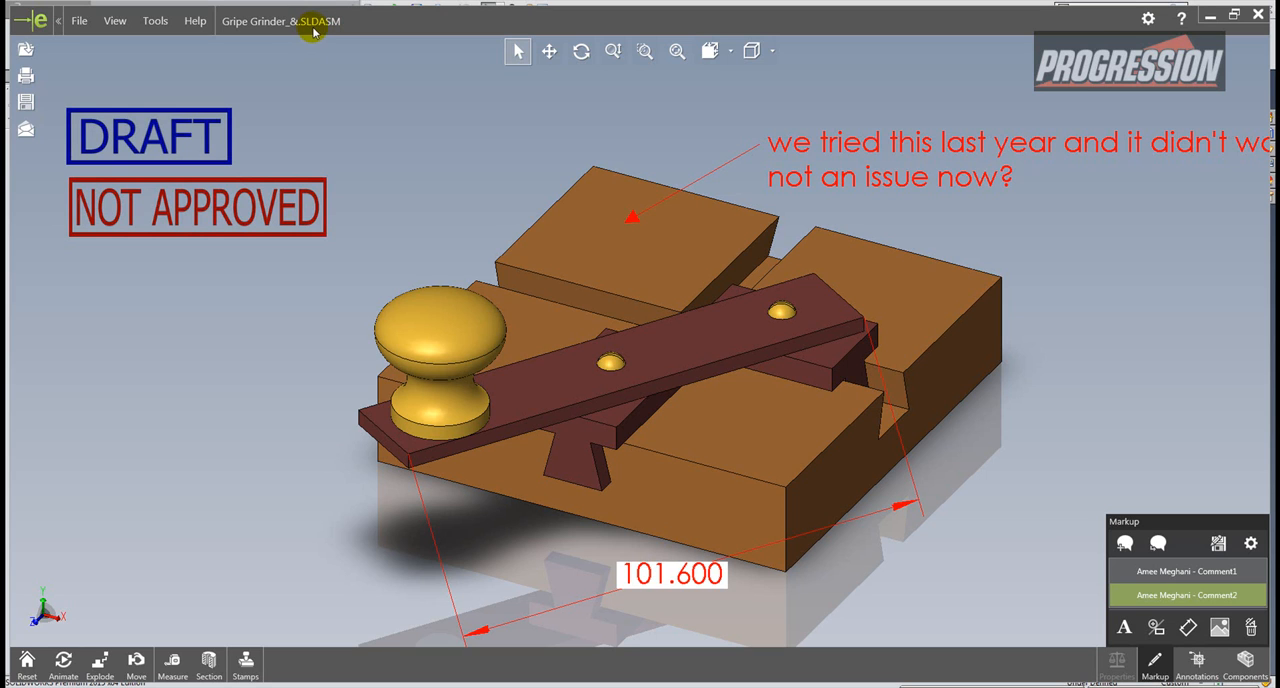